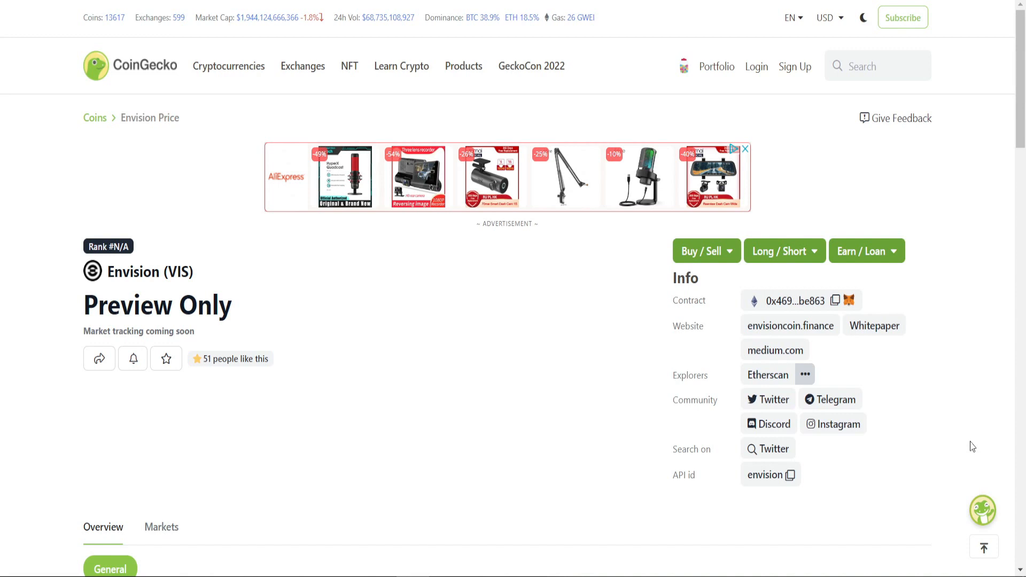
pyautogui.moveTo(459, 407)
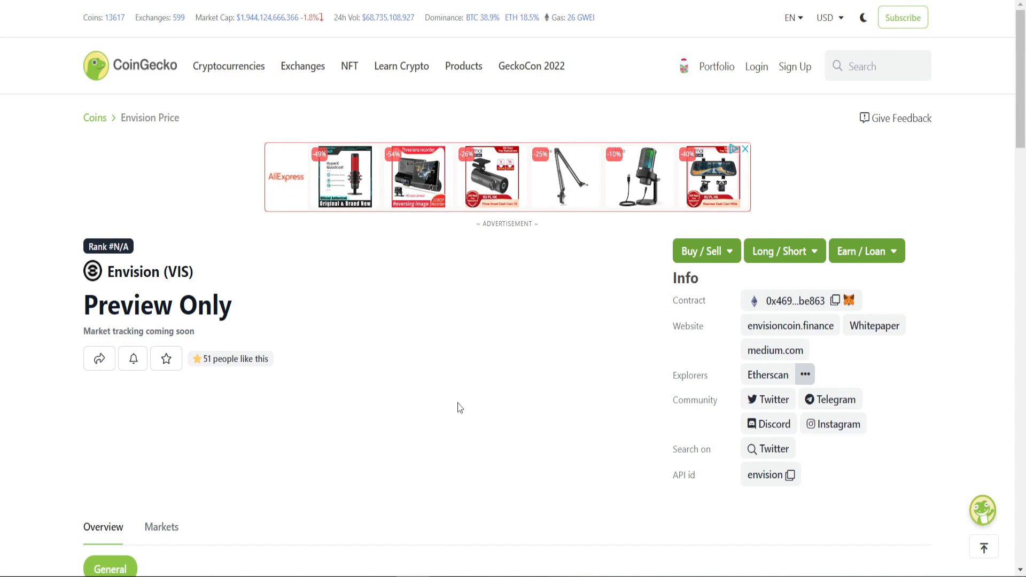
pyautogui.moveTo(455, 401)
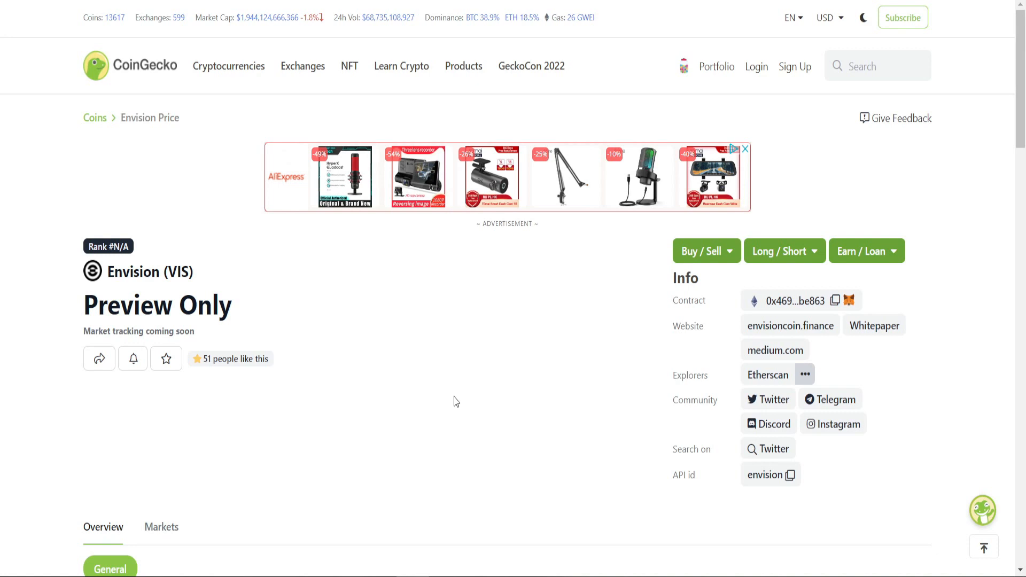
pyautogui.moveTo(457, 390)
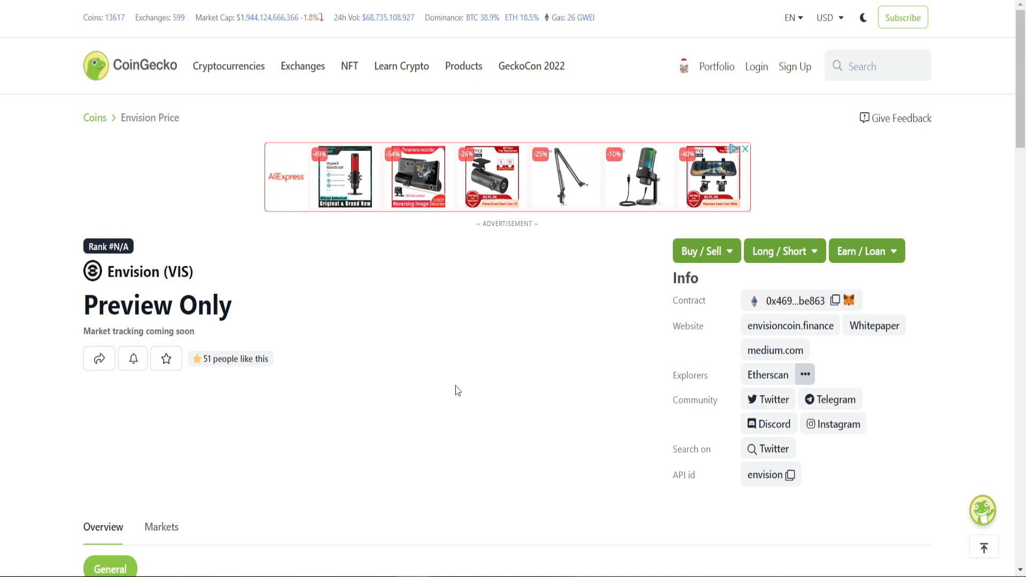
# Step: Scroll the Envision homepage down to the VIS launch countdown and Marketplace section
pyautogui.scroll(-3)
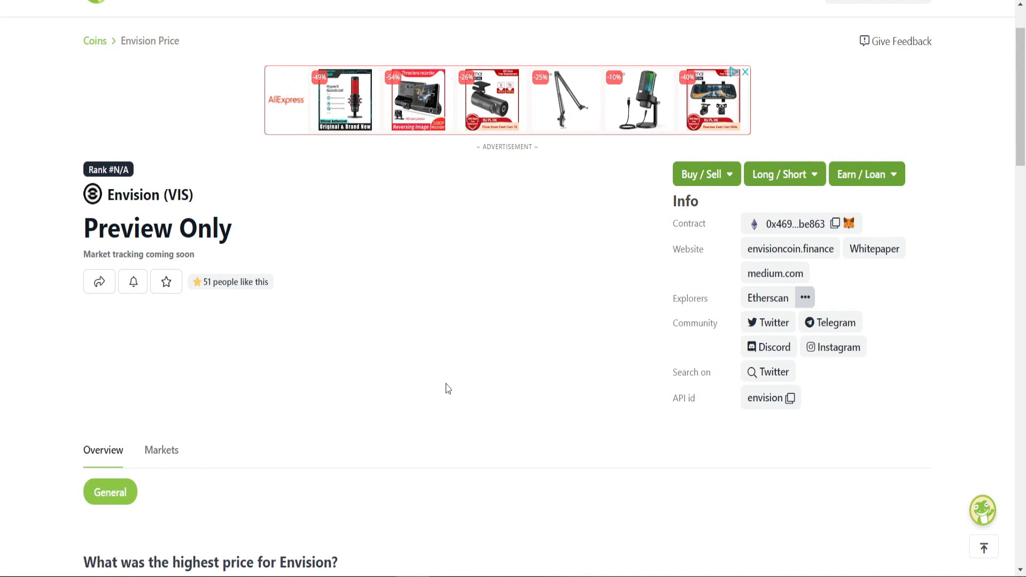
pyautogui.scroll(-3)
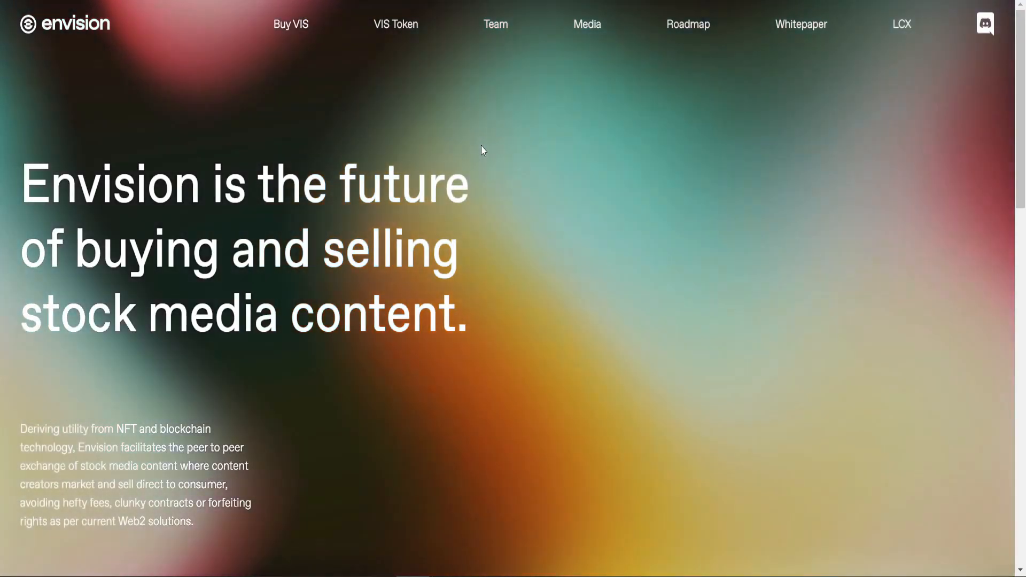
pyautogui.moveTo(530, 141)
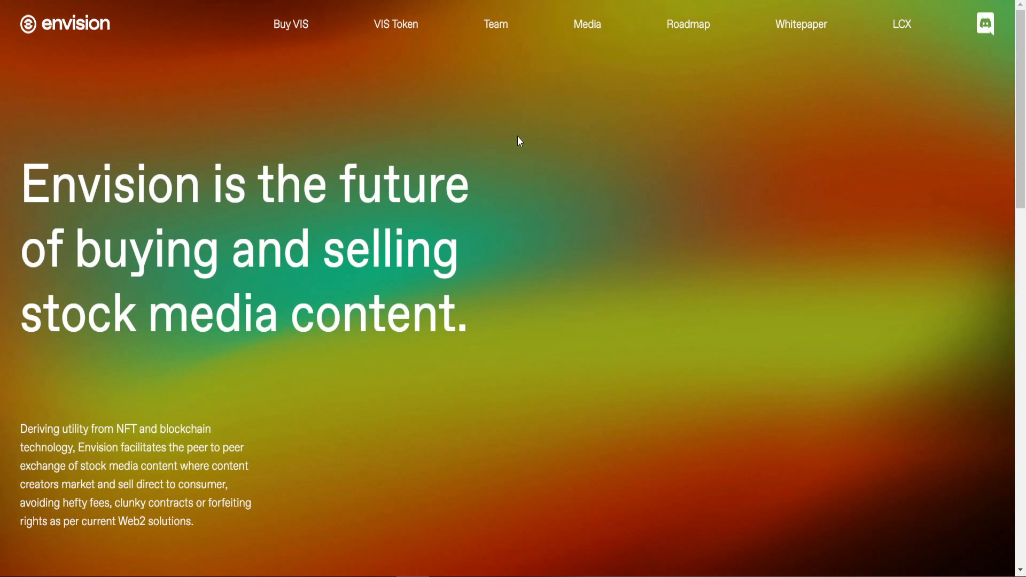
pyautogui.moveTo(47, 187)
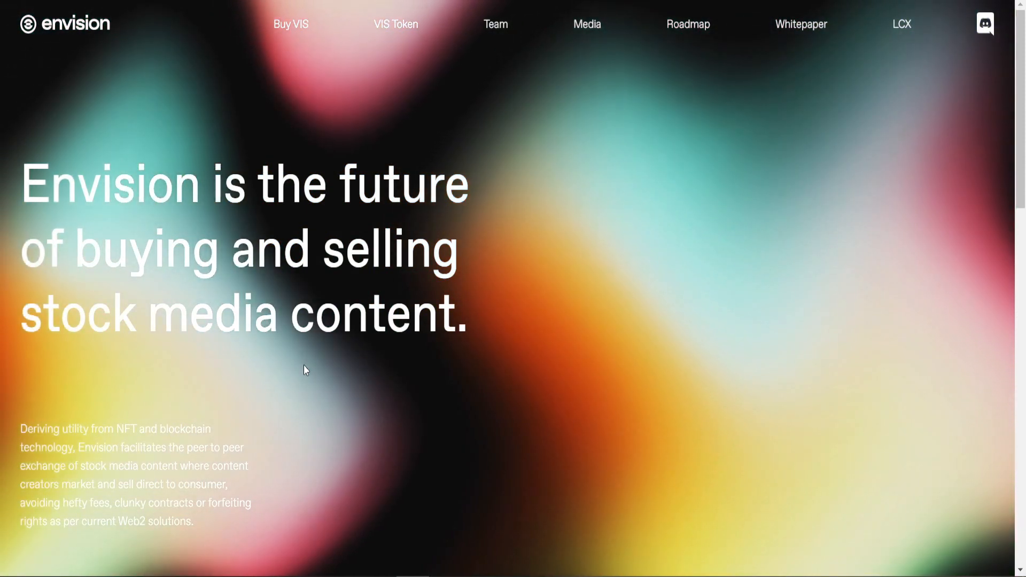
# Step: Scroll through the countdown, Marketplace, Portal and Income sections down to the footer
pyautogui.scroll(-3)
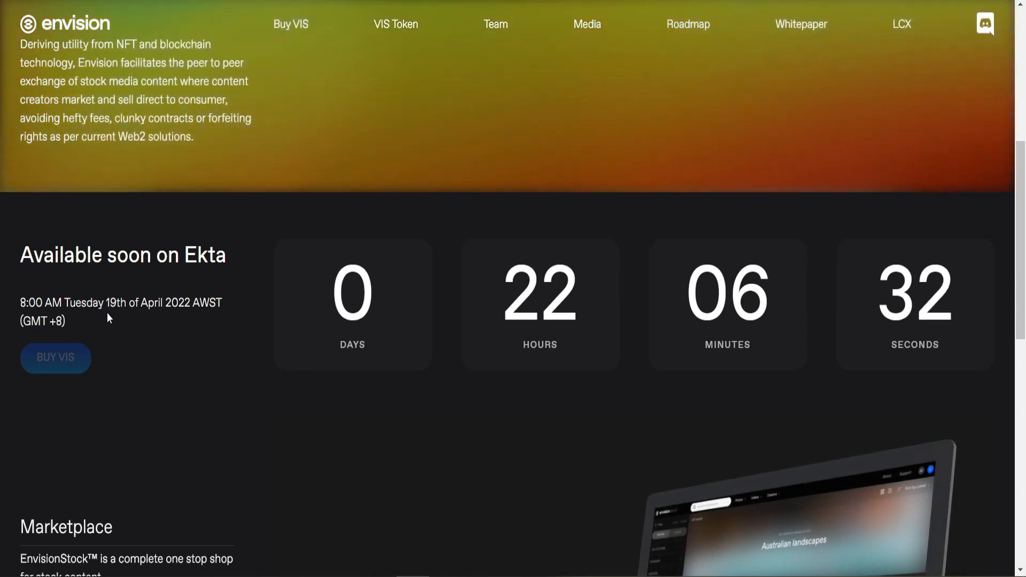
pyautogui.moveTo(140, 315)
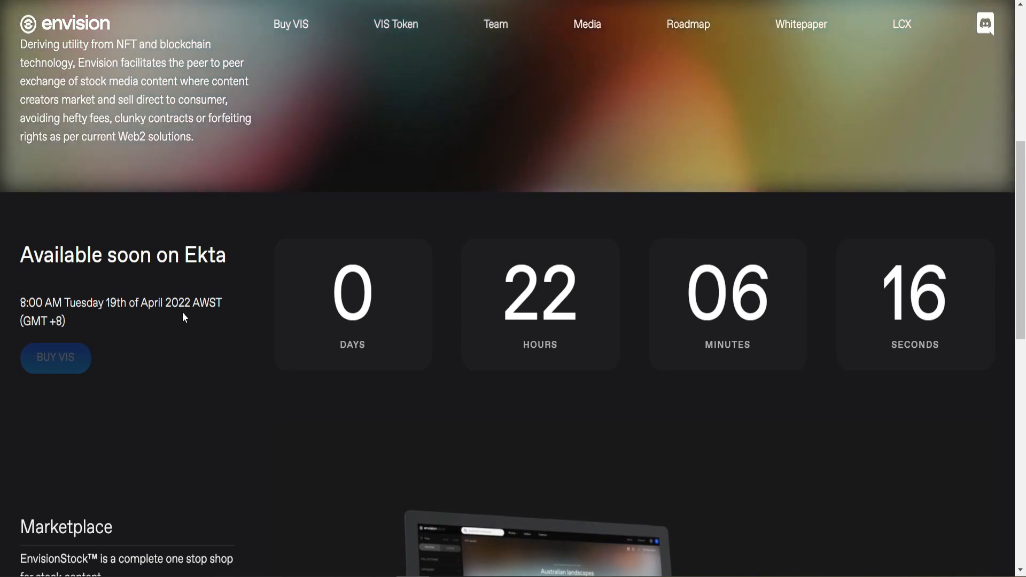
pyautogui.scroll(-3)
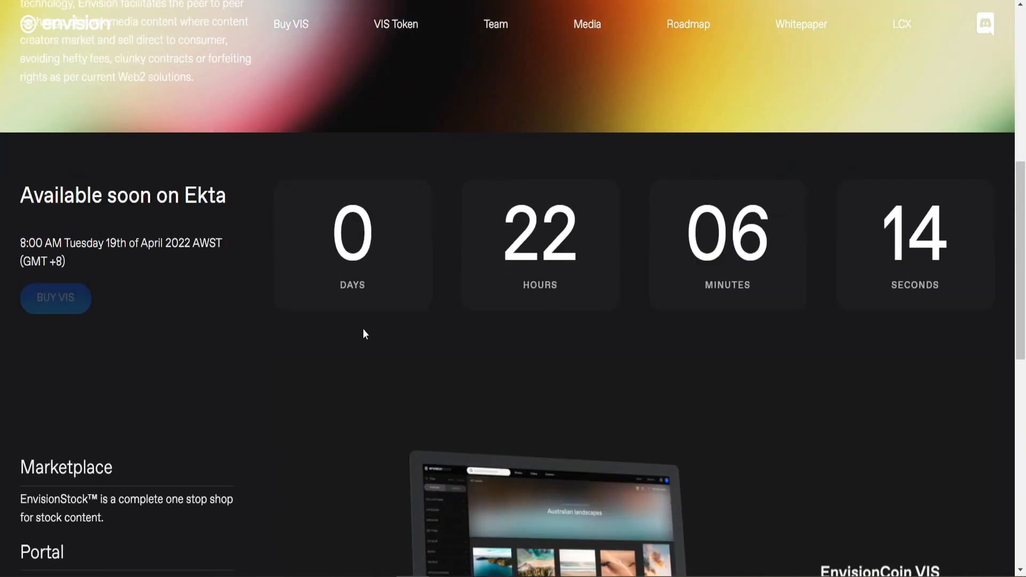
pyautogui.scroll(-3)
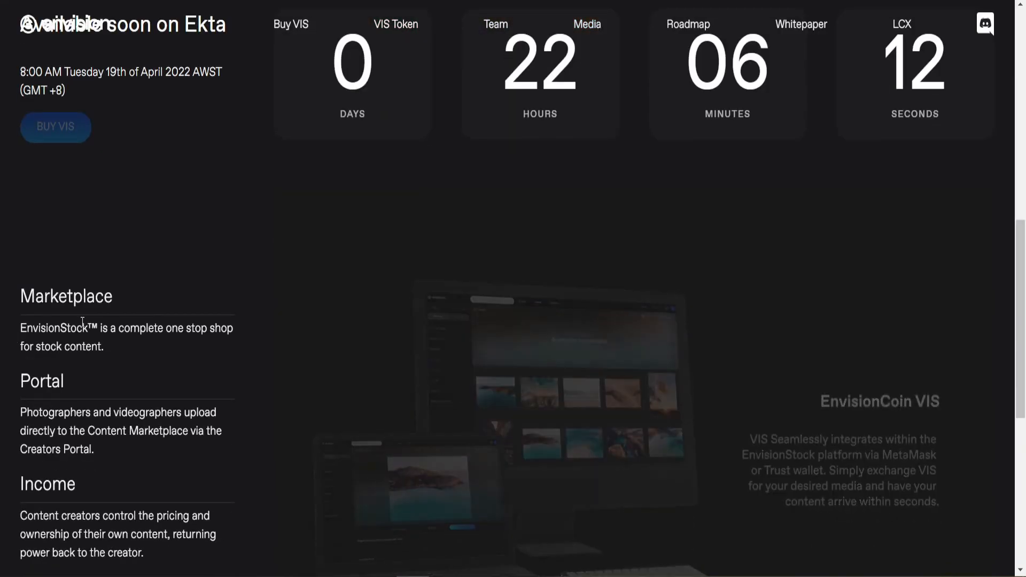
pyautogui.scroll(-3)
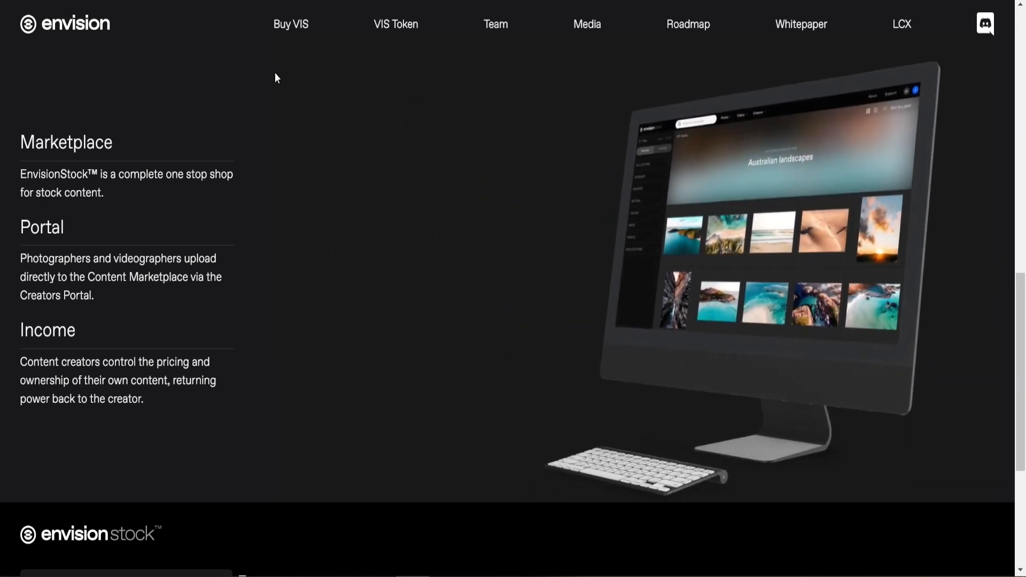
pyautogui.scroll(-3)
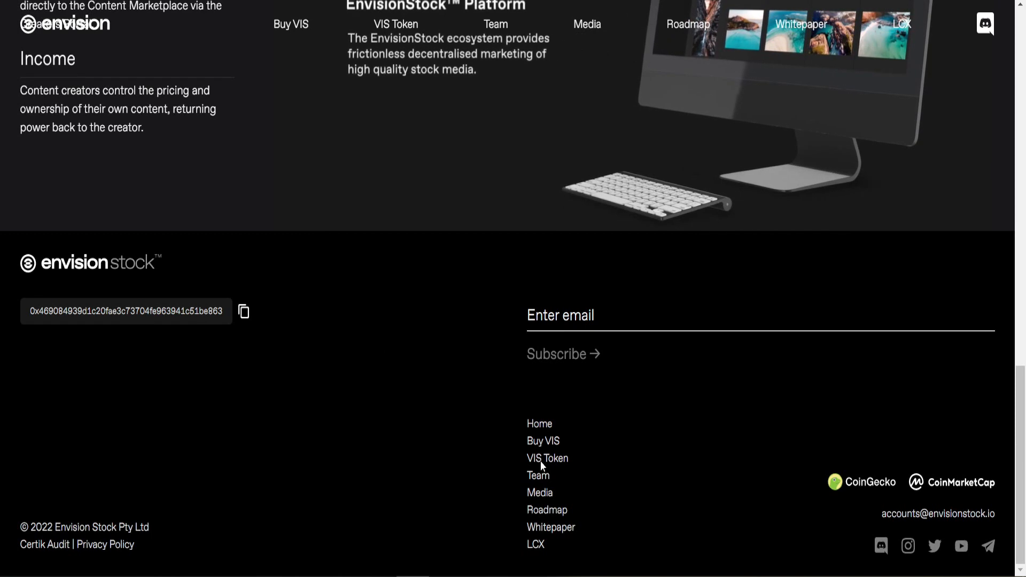
pyautogui.moveTo(907, 545)
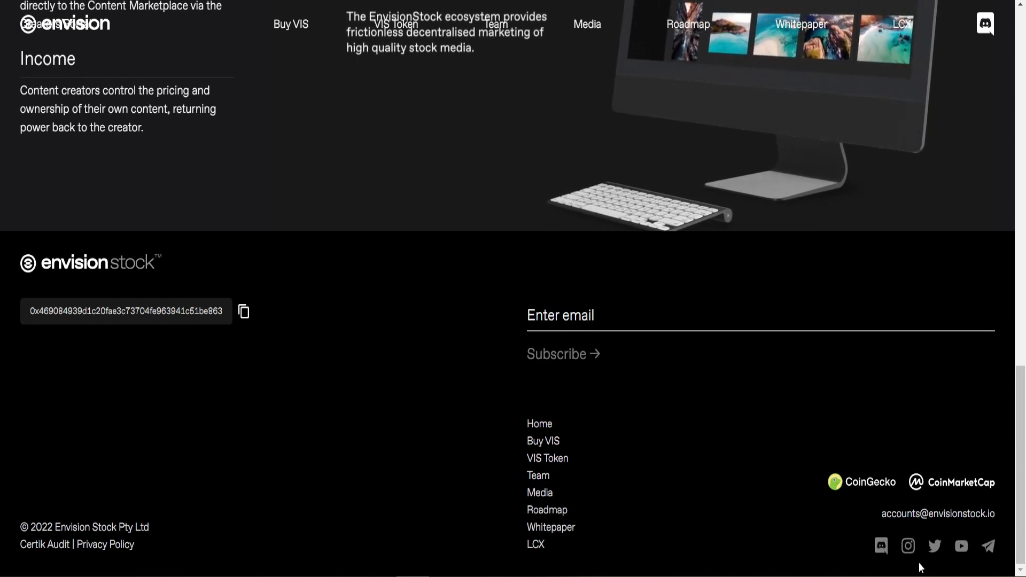
# Step: Return to the top navigation and open the VIS whitepaper PDF
pyautogui.scroll(3)
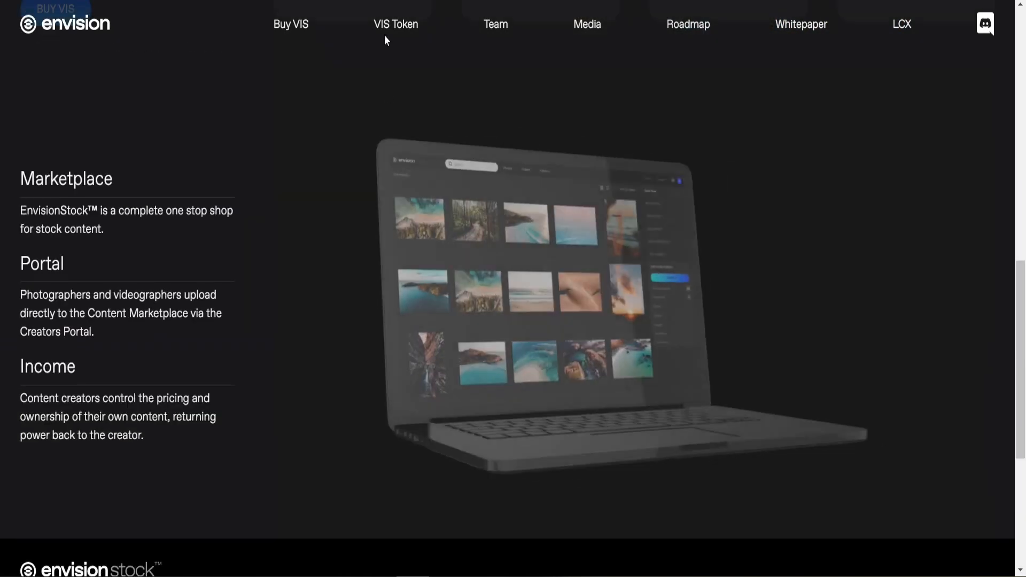
pyautogui.click(800, 24)
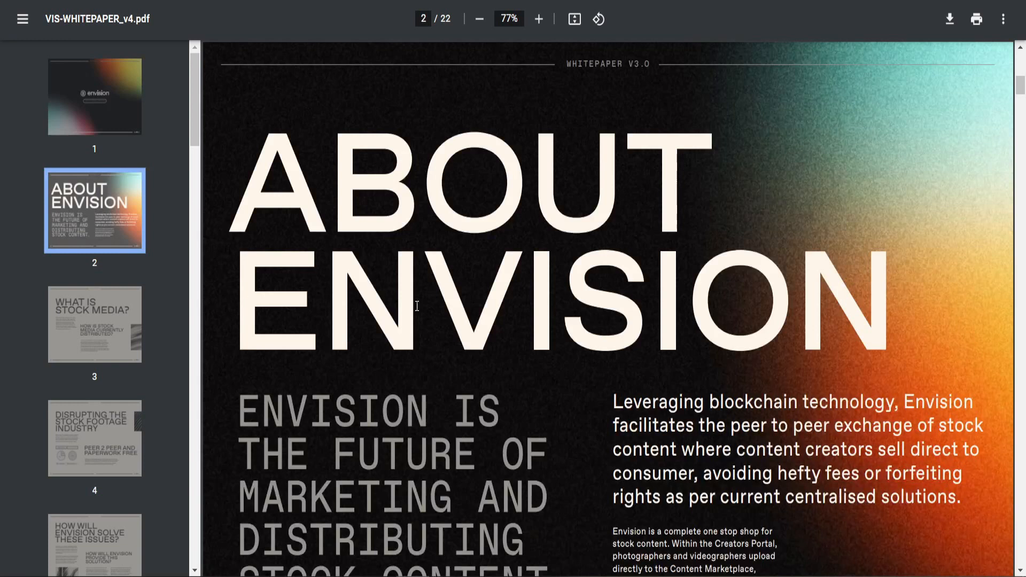
# Step: Jump to the What Is Stock Media and Disrupting the Stock Footage Industry pages
pyautogui.click(94, 323)
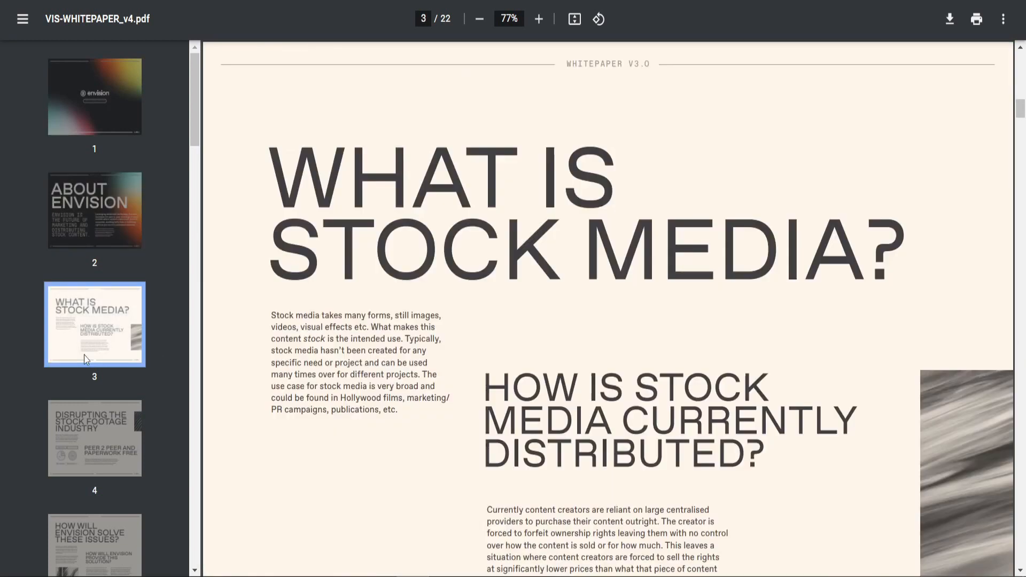
pyautogui.scroll(-3)
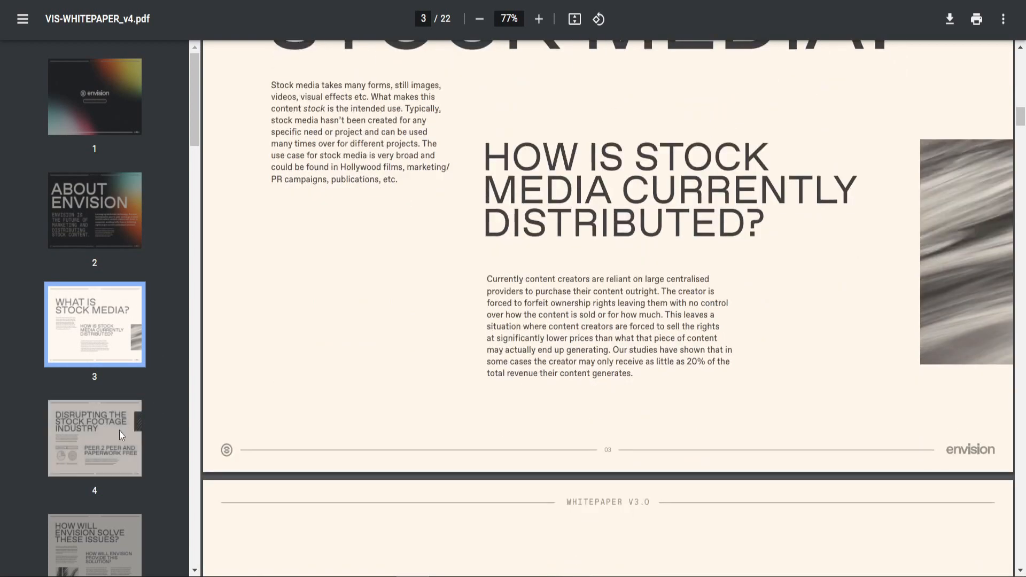
pyautogui.click(94, 437)
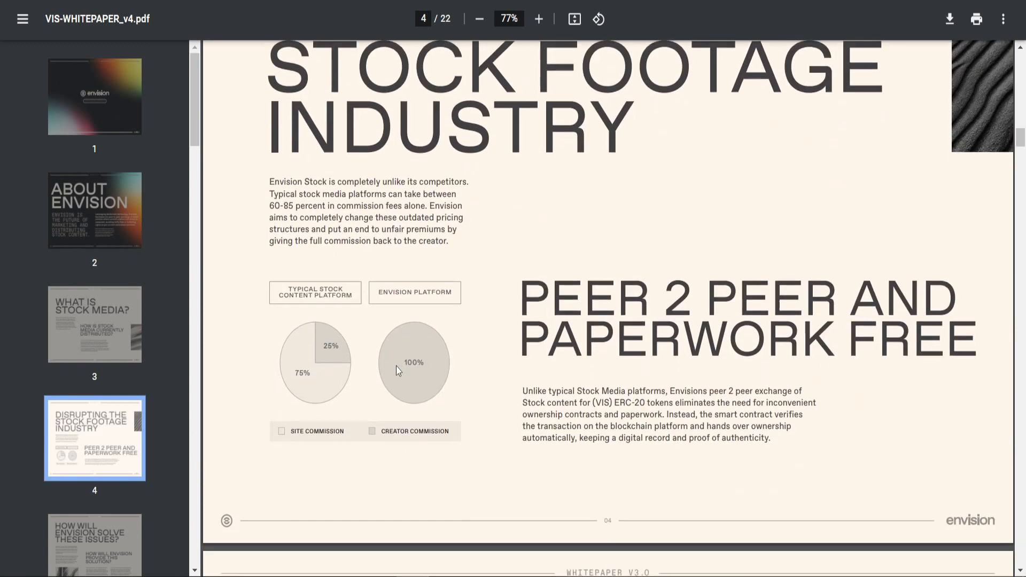
pyautogui.scroll(-3)
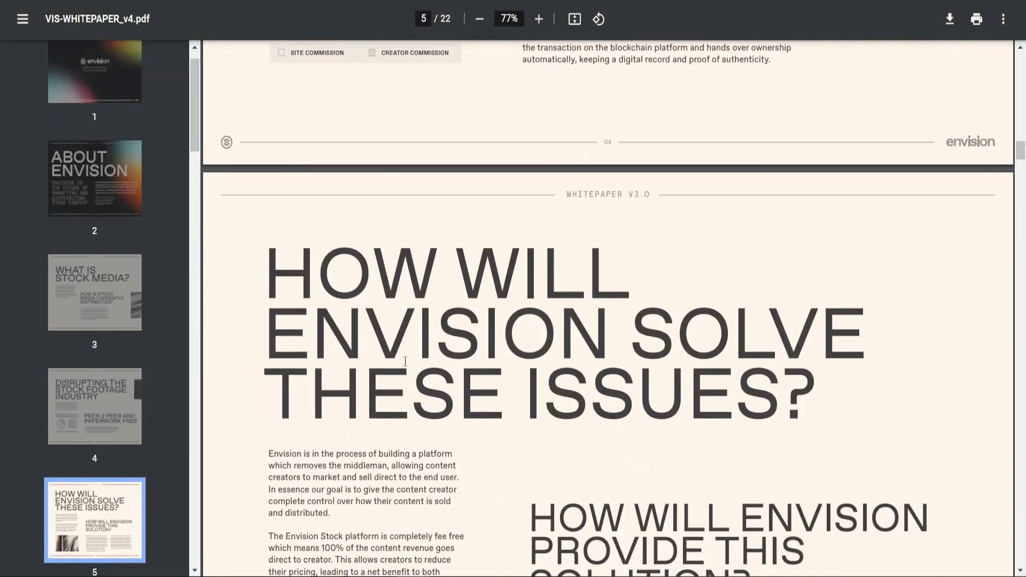
# Step: Scroll the whitepaper down through page 8's Technical Platform Overview
pyautogui.scroll(-3)
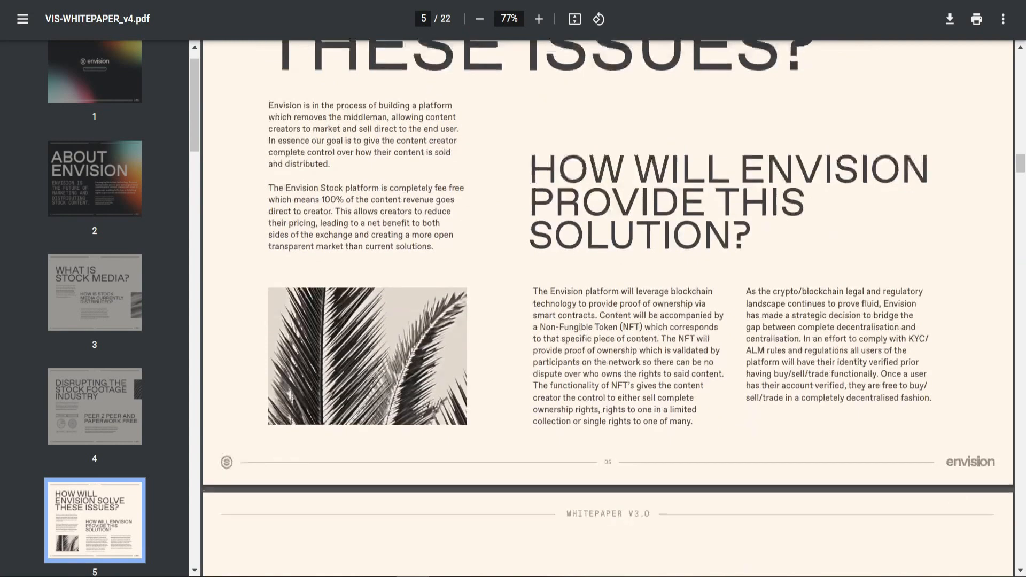
pyautogui.scroll(-3)
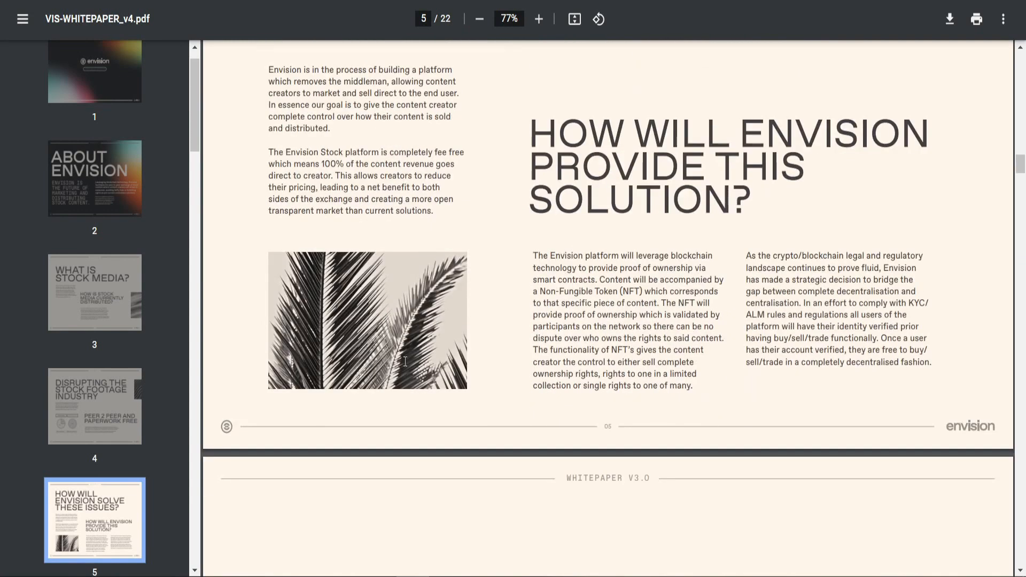
pyautogui.scroll(-3)
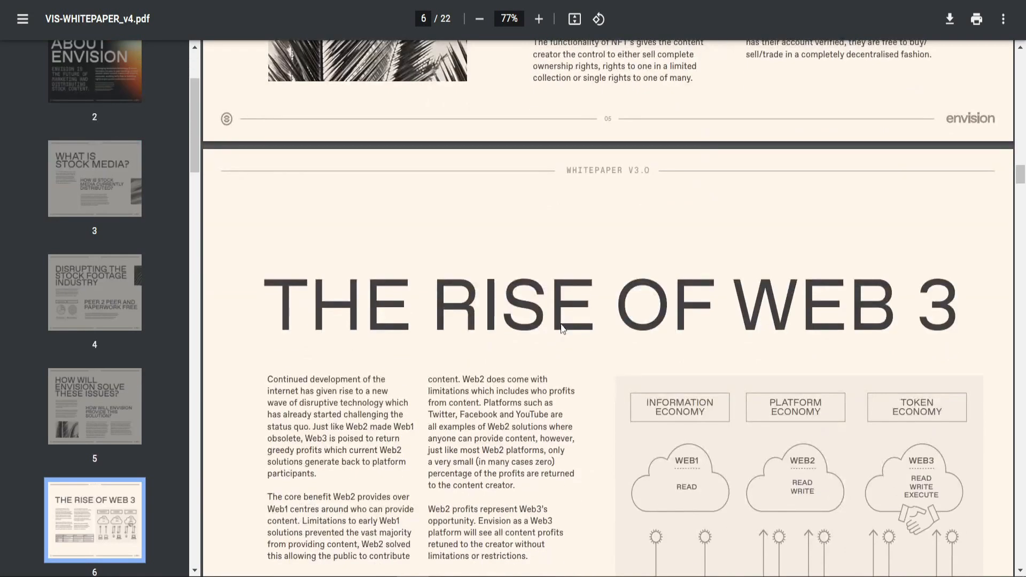
pyautogui.scroll(-3)
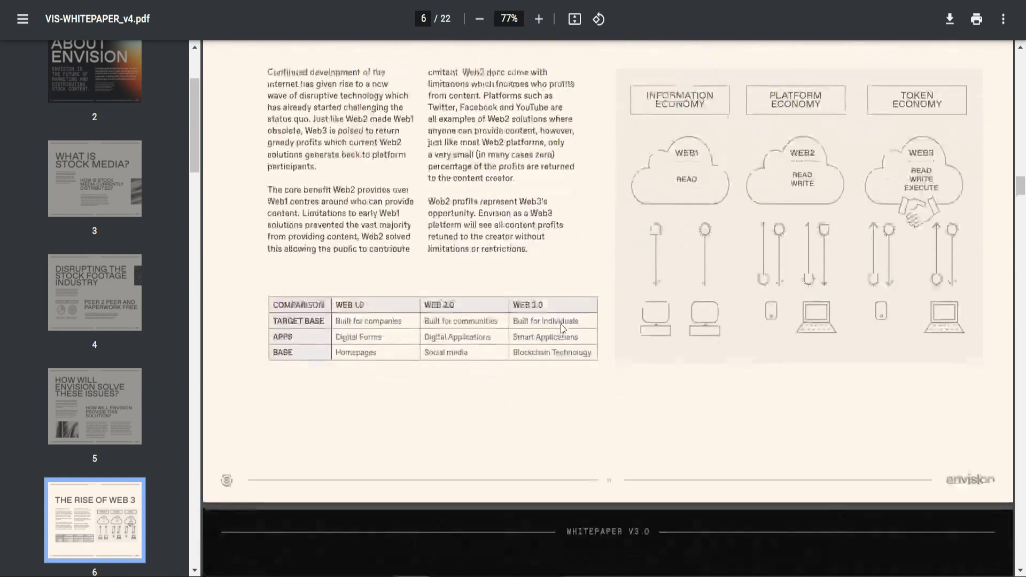
pyautogui.scroll(-3)
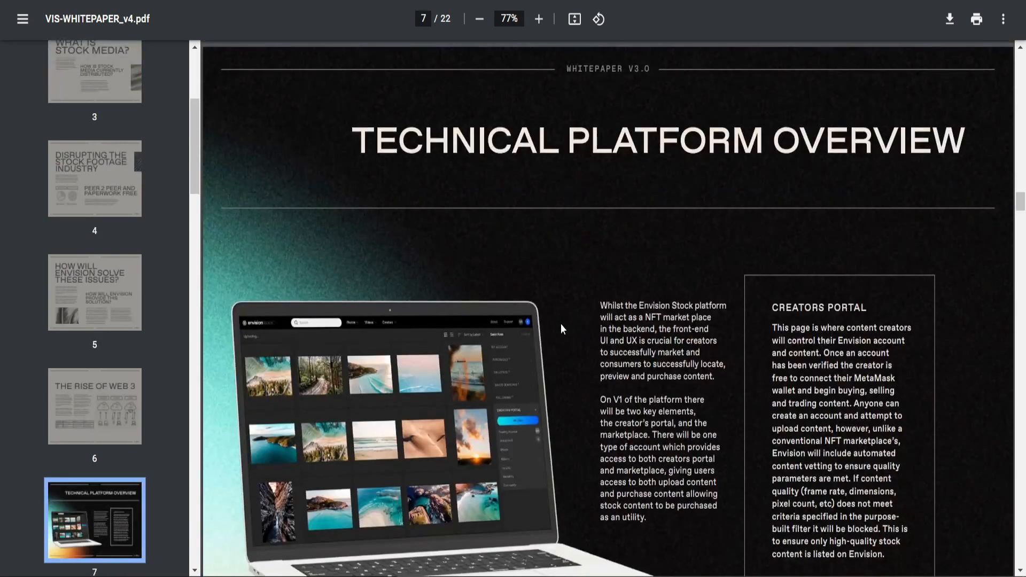
pyautogui.scroll(-3)
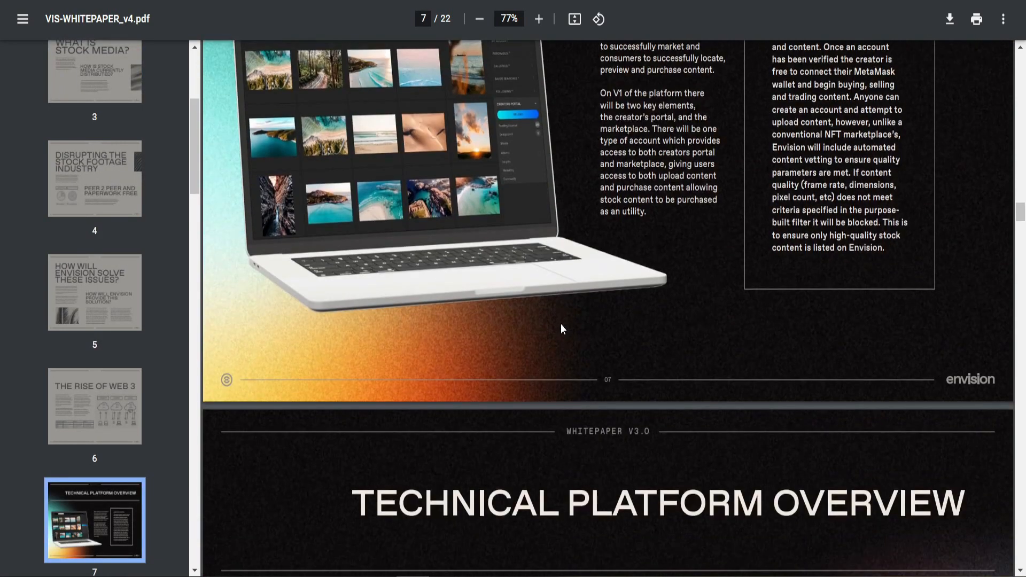
pyautogui.scroll(-3)
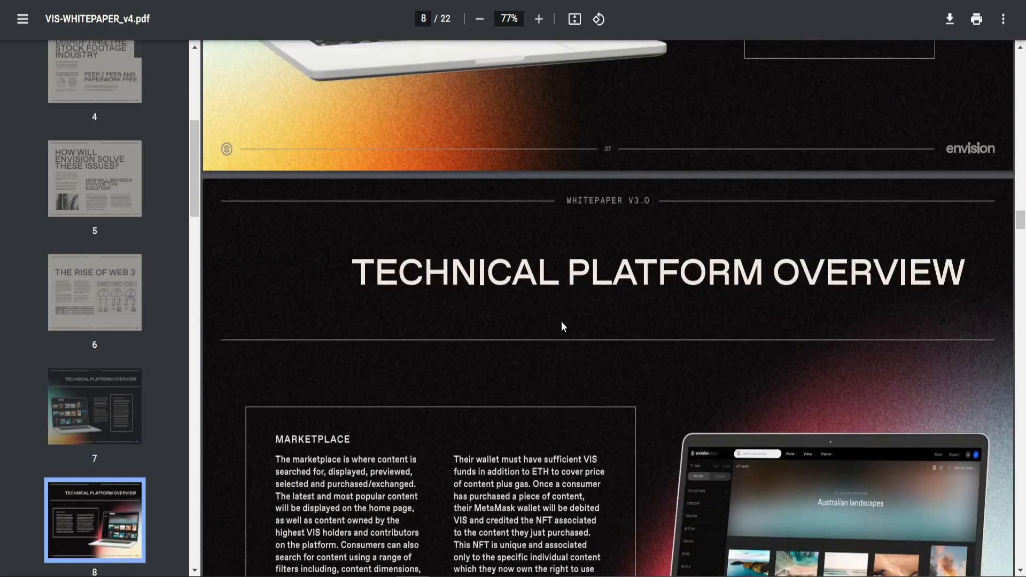
pyautogui.scroll(-3)
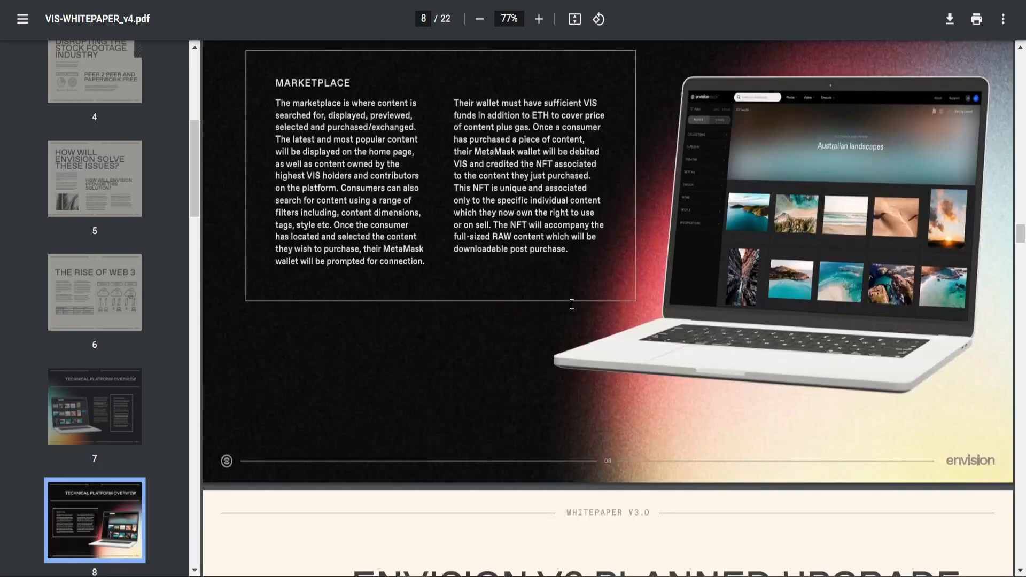
pyautogui.scroll(-3)
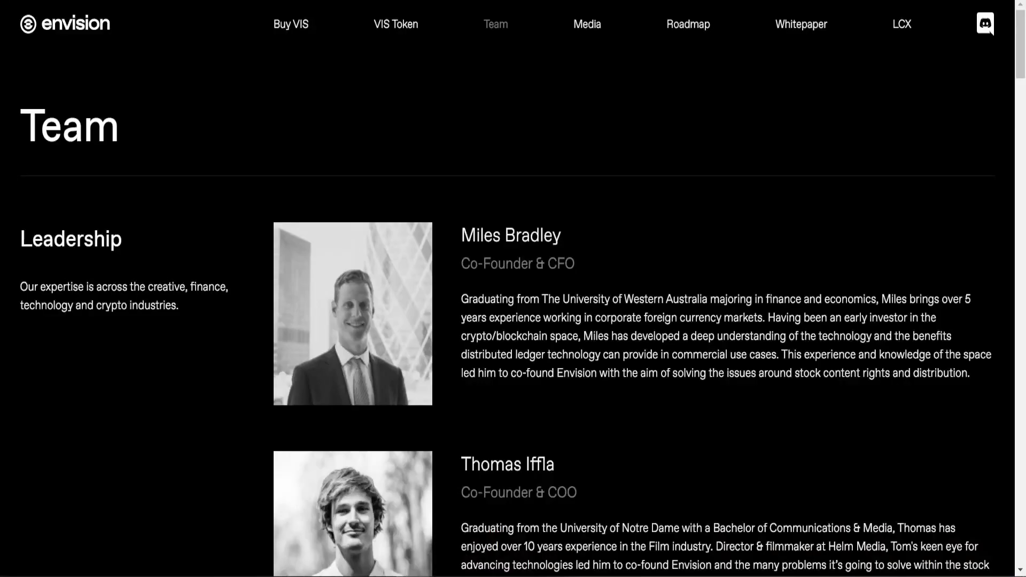
pyautogui.moveTo(522, 279)
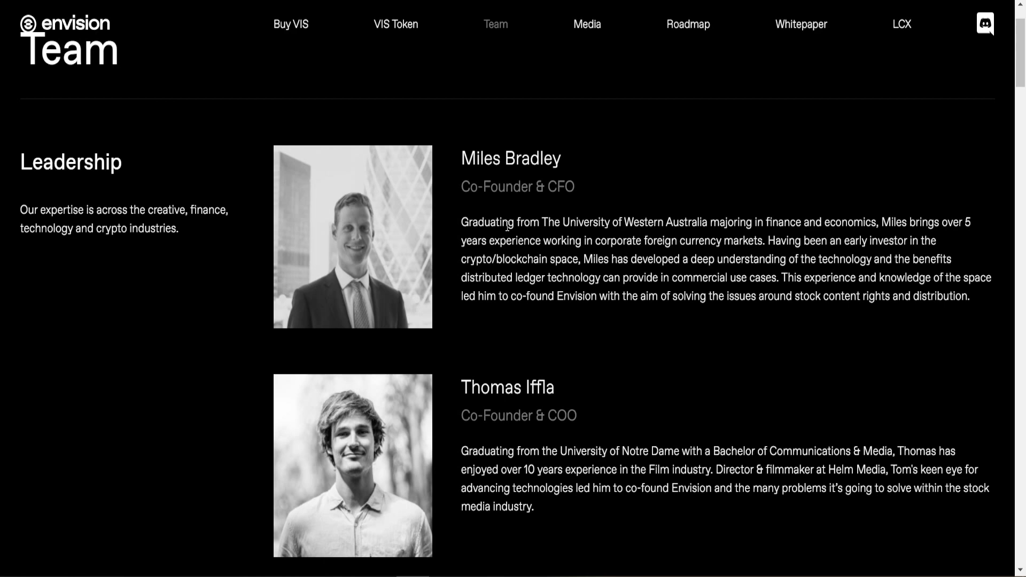
# Step: Scroll through the full Team roster on the Envision Team page
pyautogui.scroll(-3)
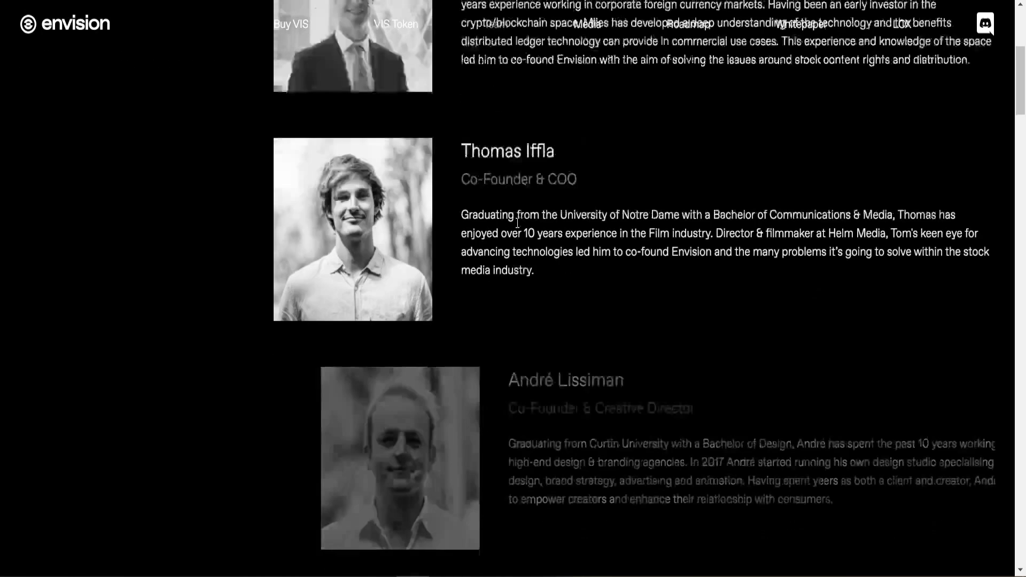
pyautogui.scroll(-3)
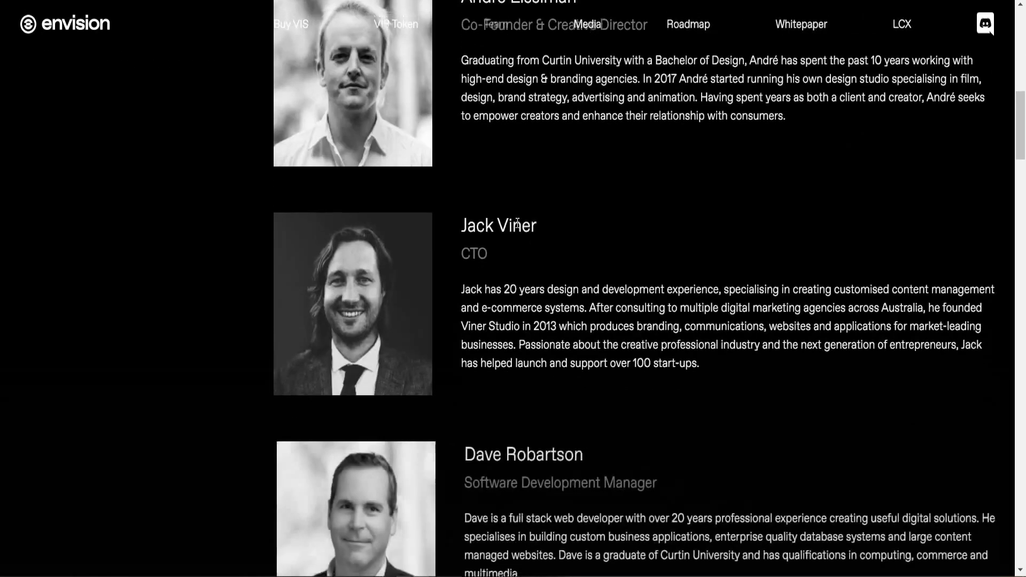
pyautogui.scroll(-3)
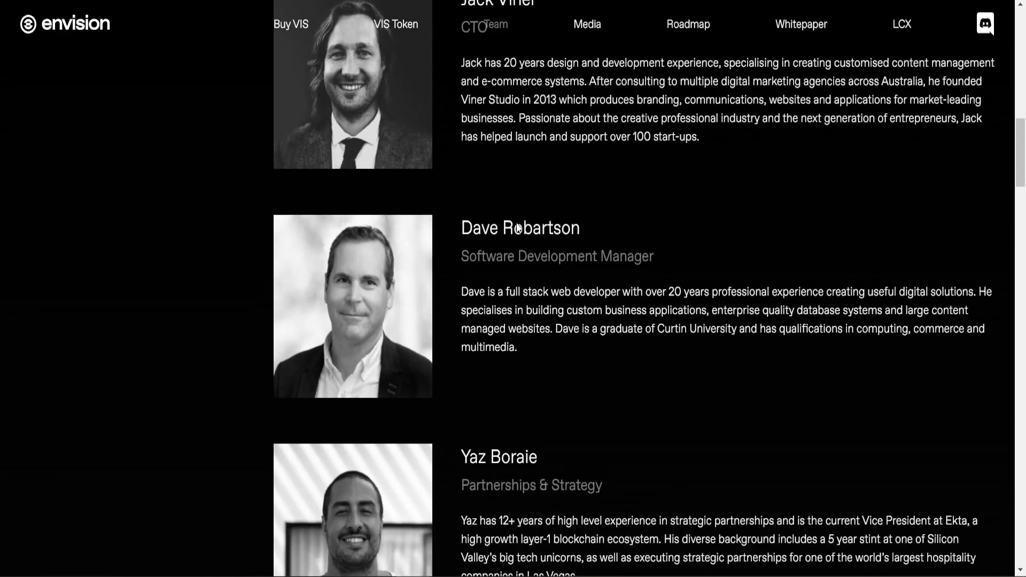
pyautogui.scroll(-3)
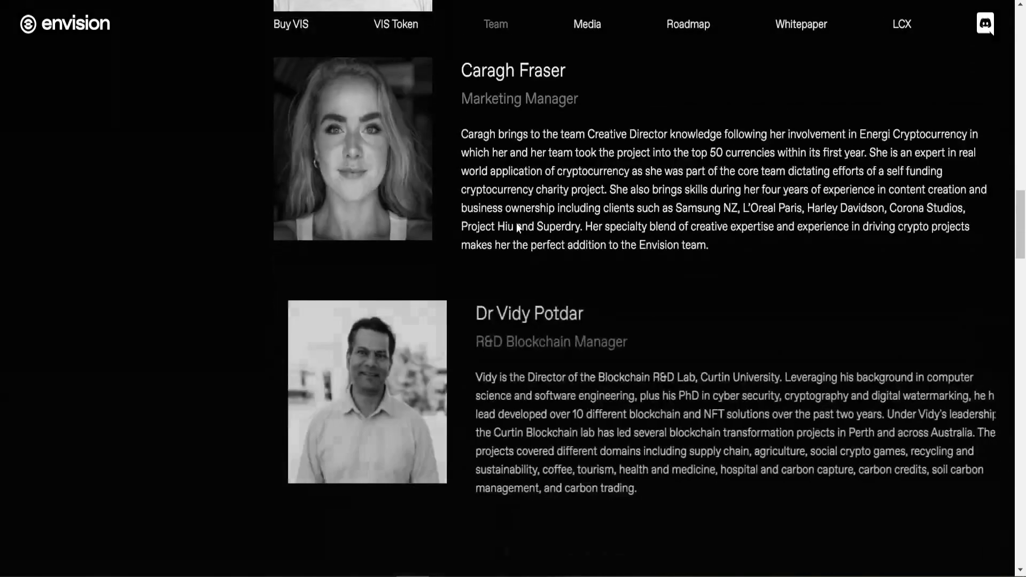
pyautogui.scroll(-3)
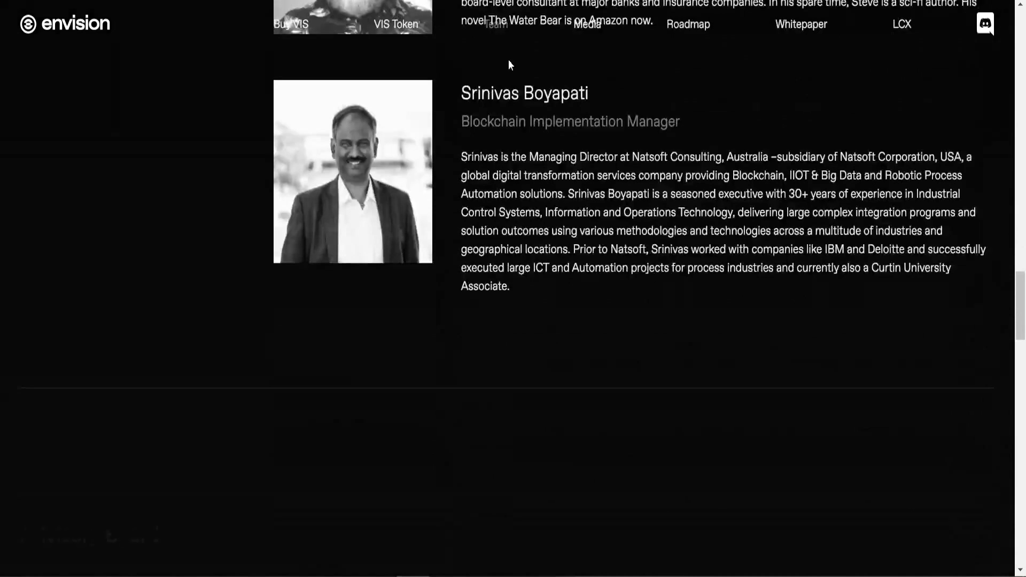
# Step: Open the VIS Token page and reach its Allocation & Distribution figures
pyautogui.click(395, 24)
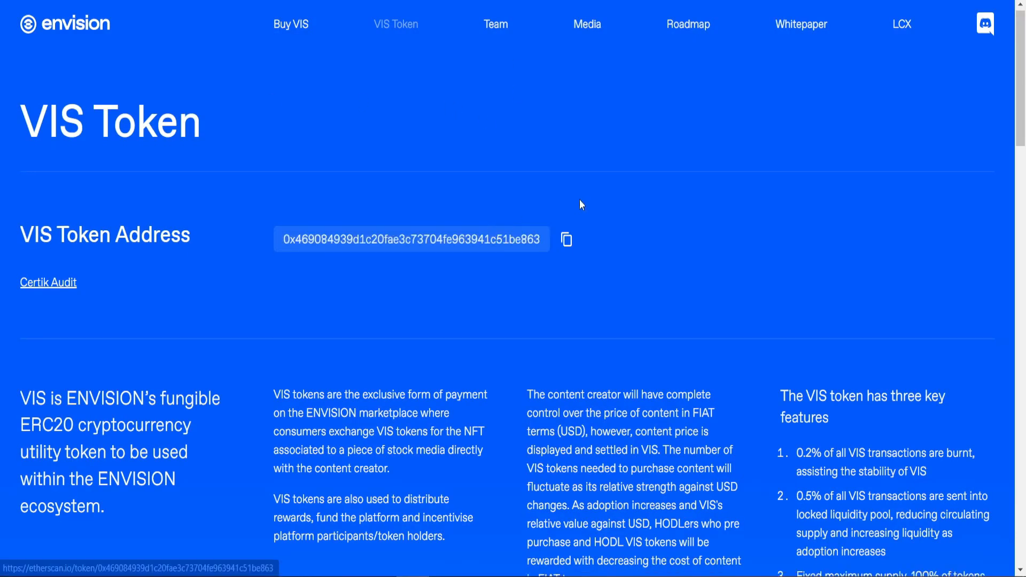
pyautogui.scroll(-3)
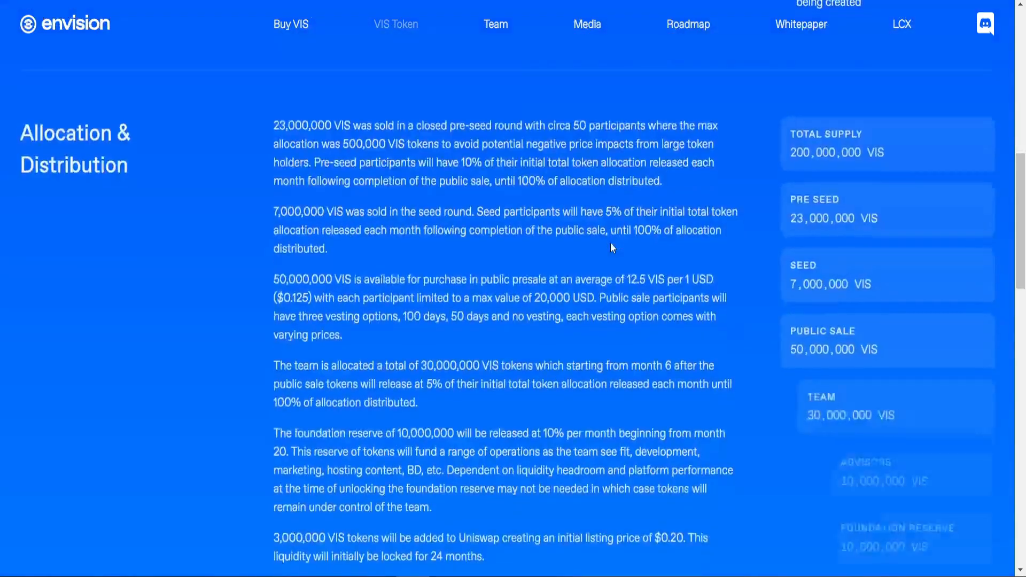
# Step: Bring up the Buy VIS page with its countdown to the Ekta sale
pyautogui.click(291, 24)
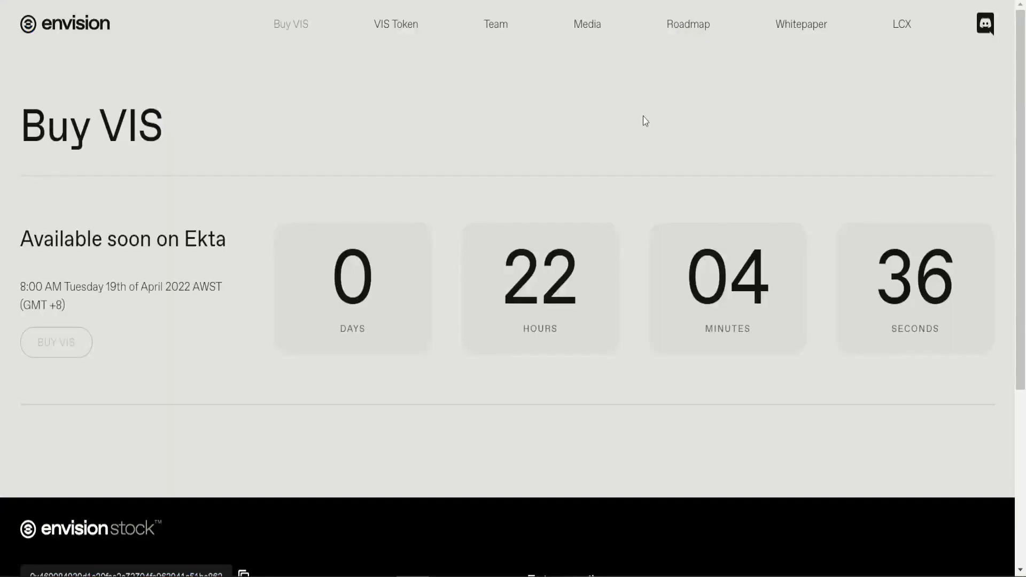
pyautogui.moveTo(541, 141)
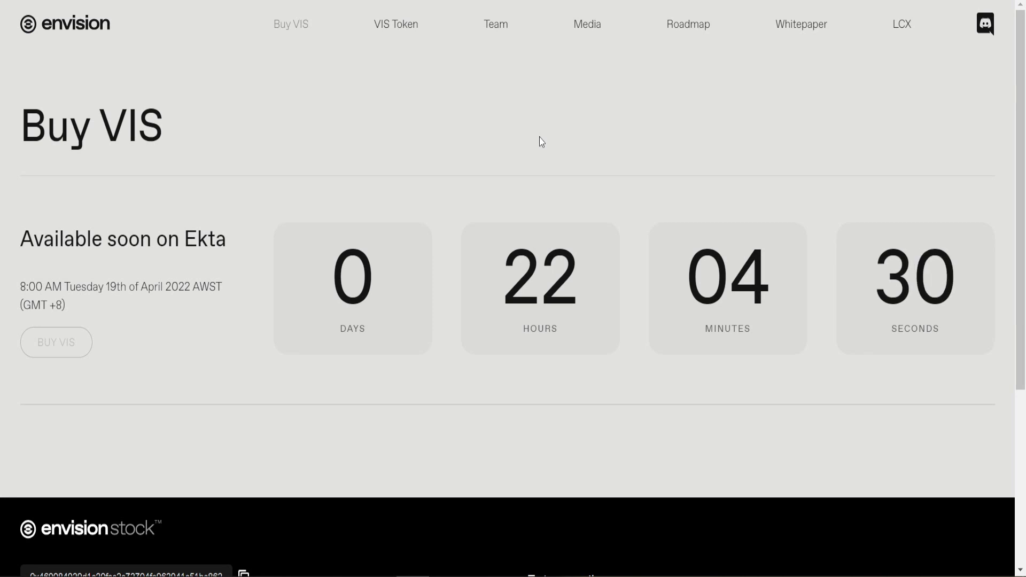
pyautogui.moveTo(389, 352)
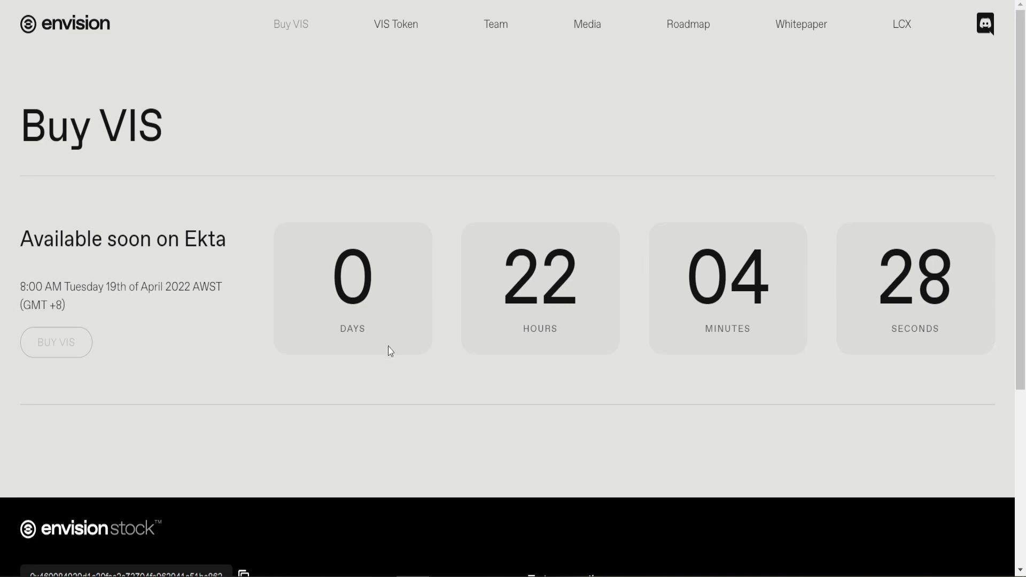
pyautogui.moveTo(65, 345)
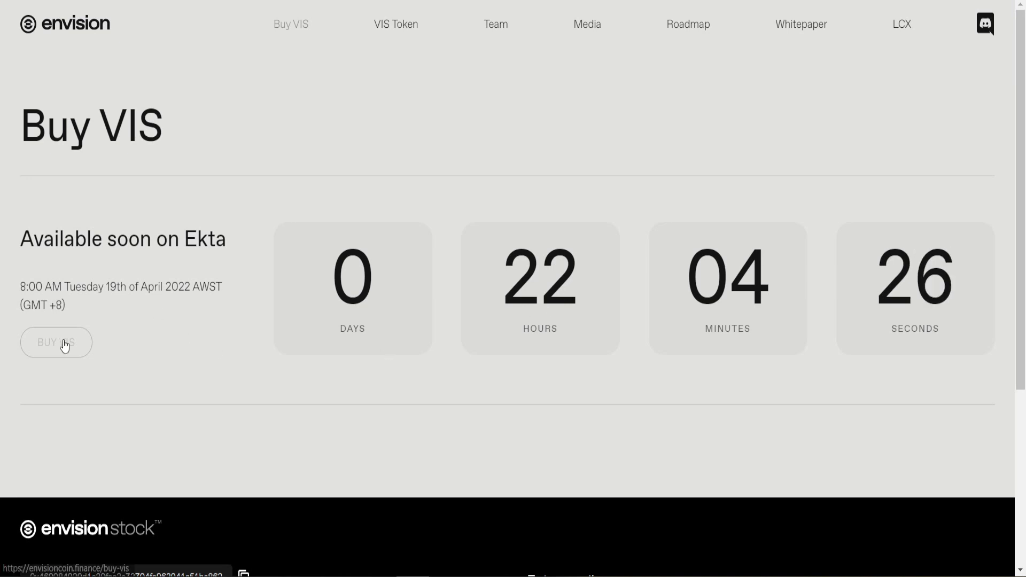
pyautogui.scroll(-3)
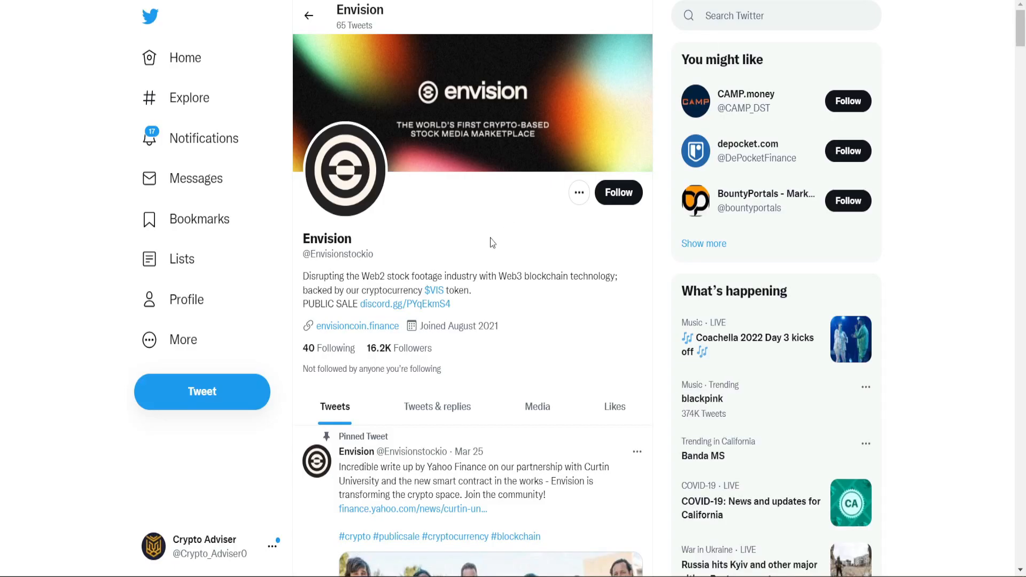
pyautogui.scroll(-3)
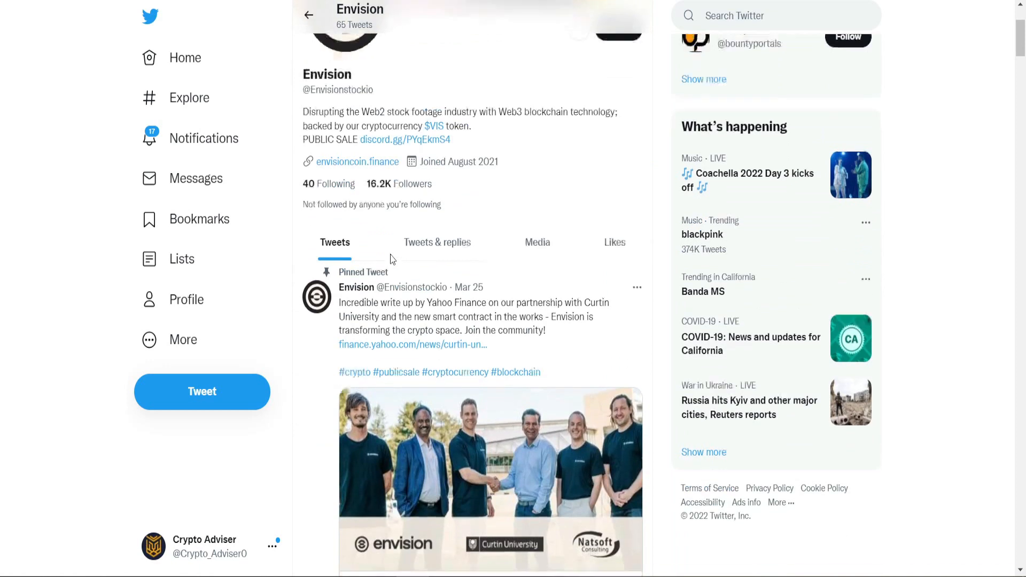
pyautogui.scroll(-3)
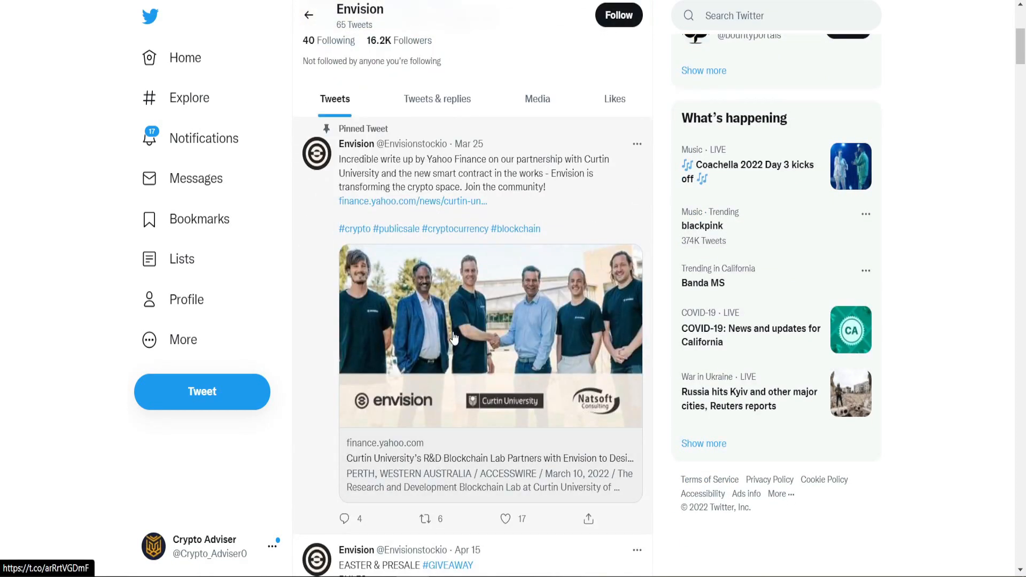
pyautogui.scroll(-3)
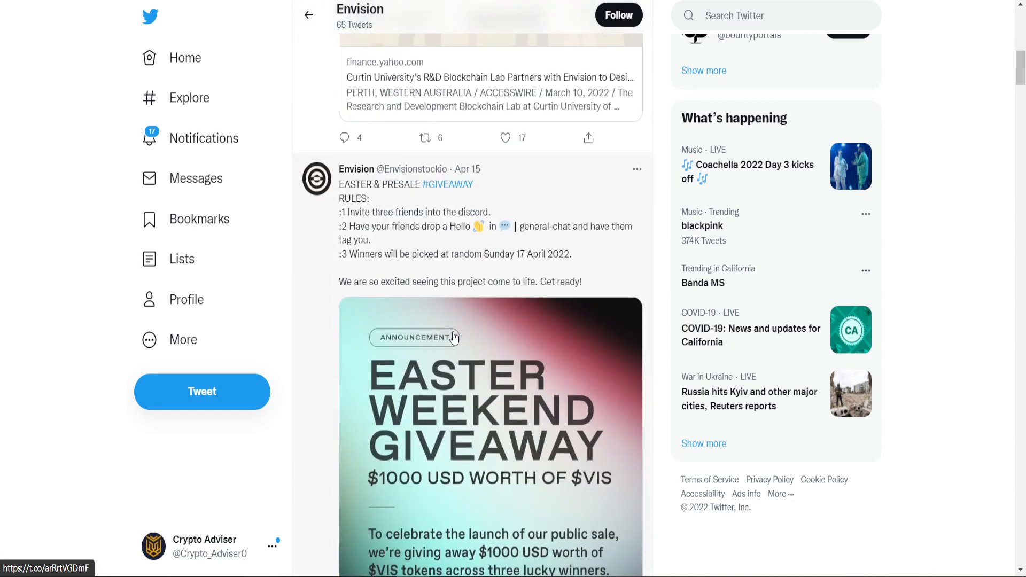
pyautogui.scroll(-3)
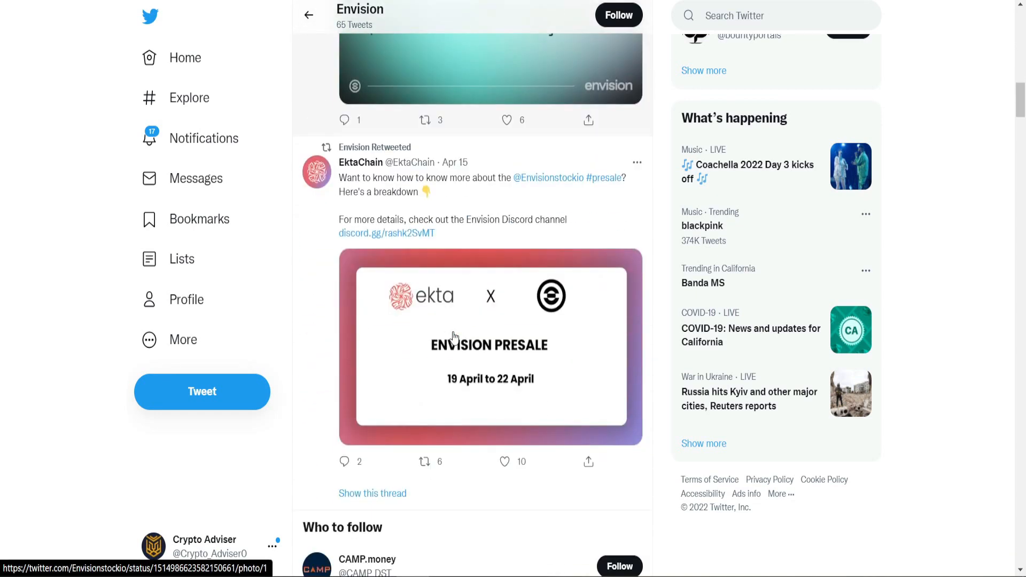
pyautogui.scroll(-3)
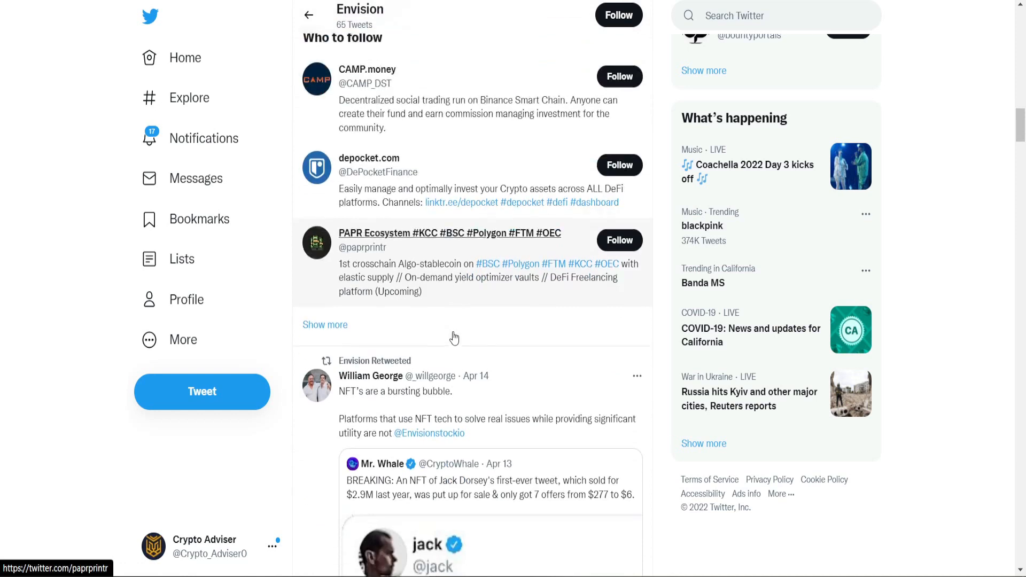
pyautogui.scroll(-3)
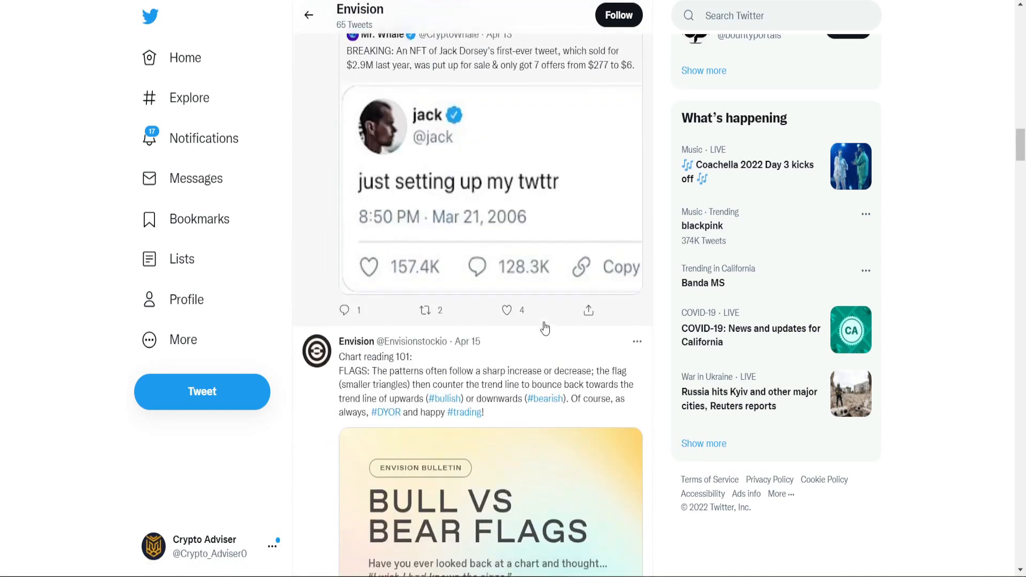
pyautogui.scroll(-3)
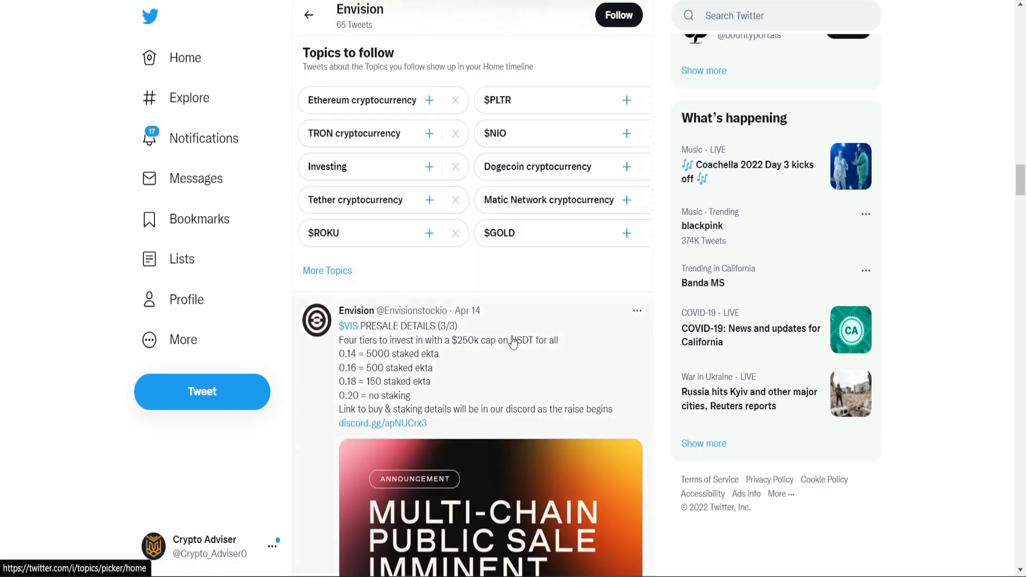
pyautogui.moveTo(482, 363)
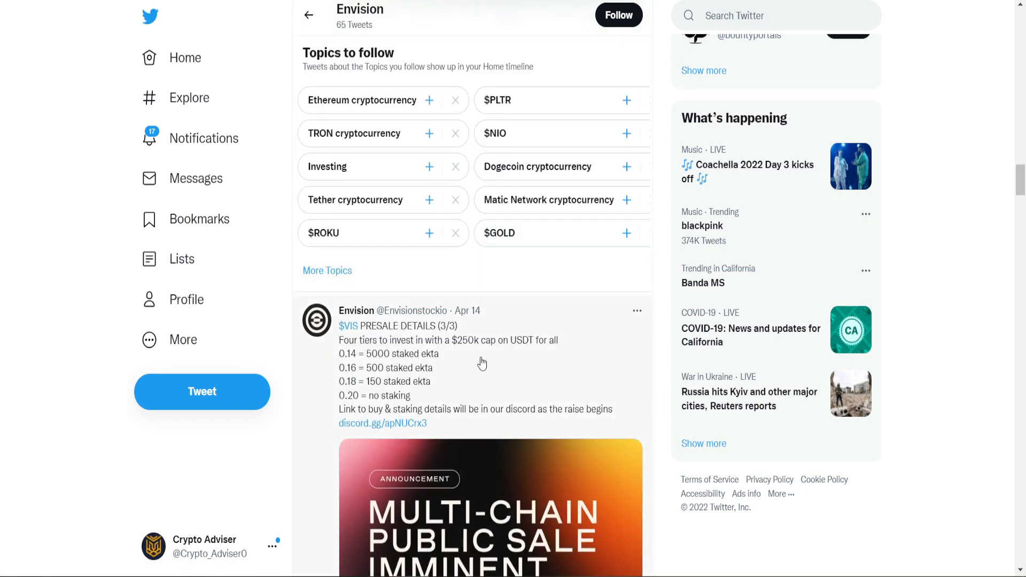
pyautogui.scroll(-3)
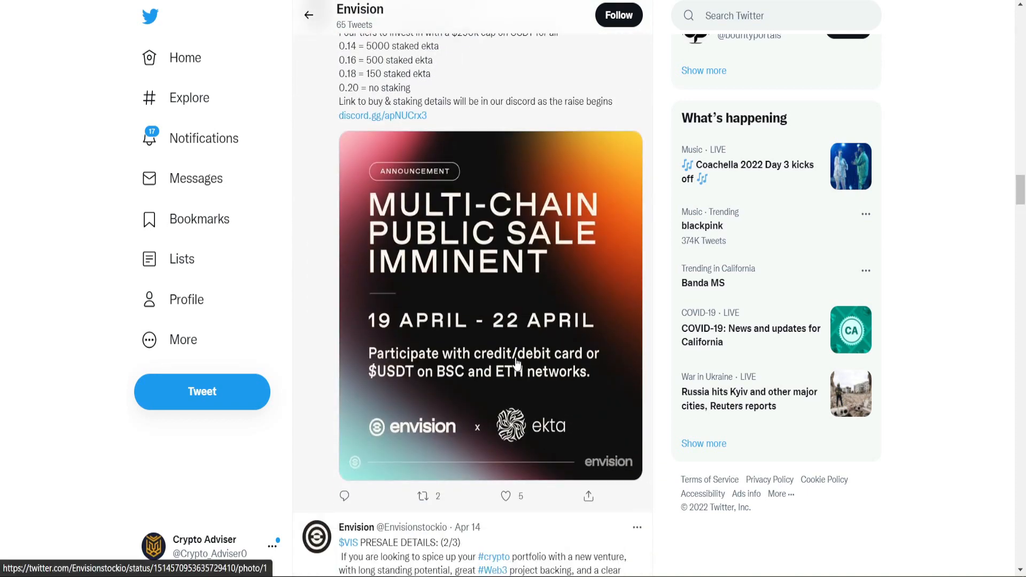
pyautogui.scroll(-3)
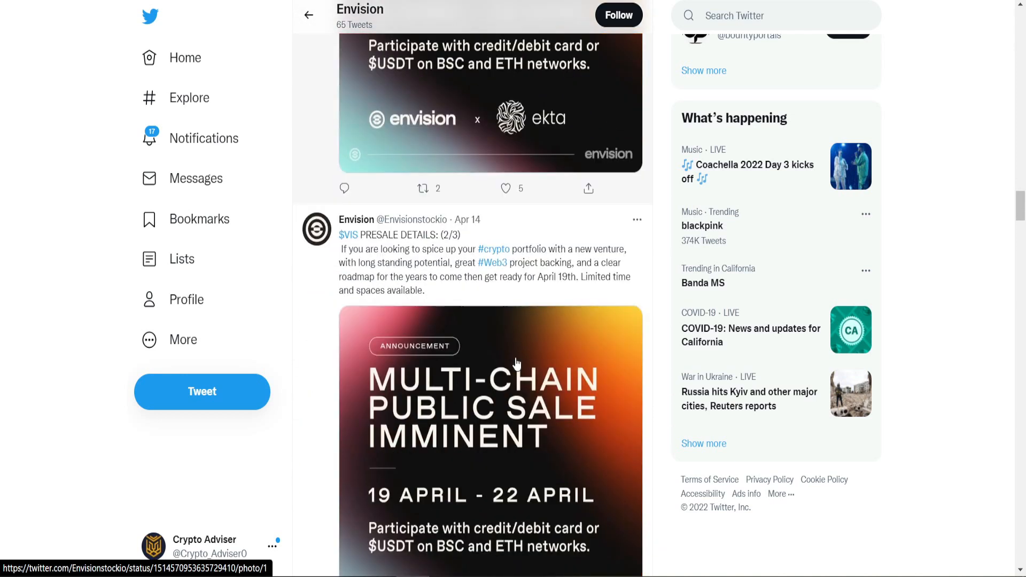
pyautogui.scroll(-3)
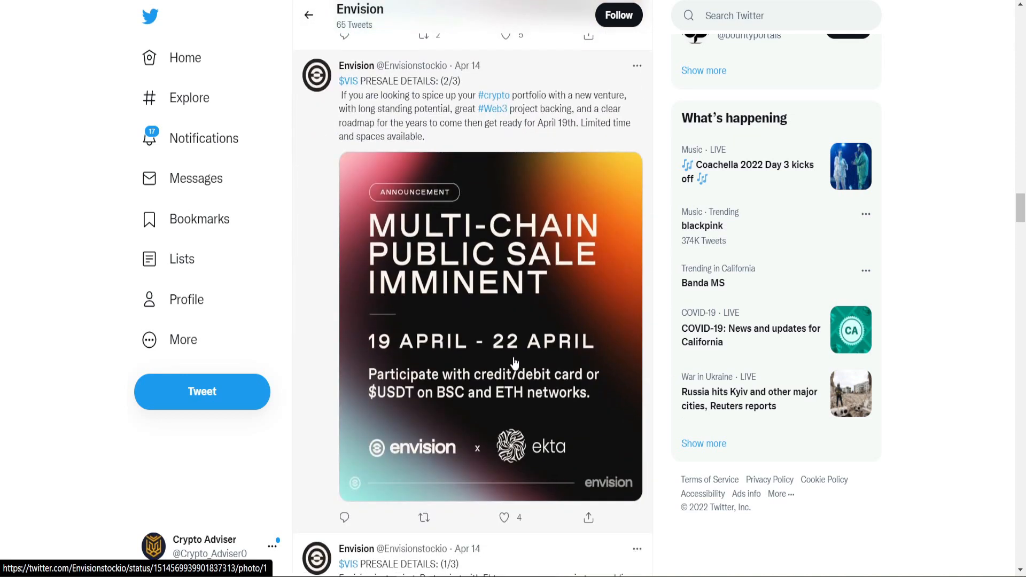
pyautogui.scroll(-3)
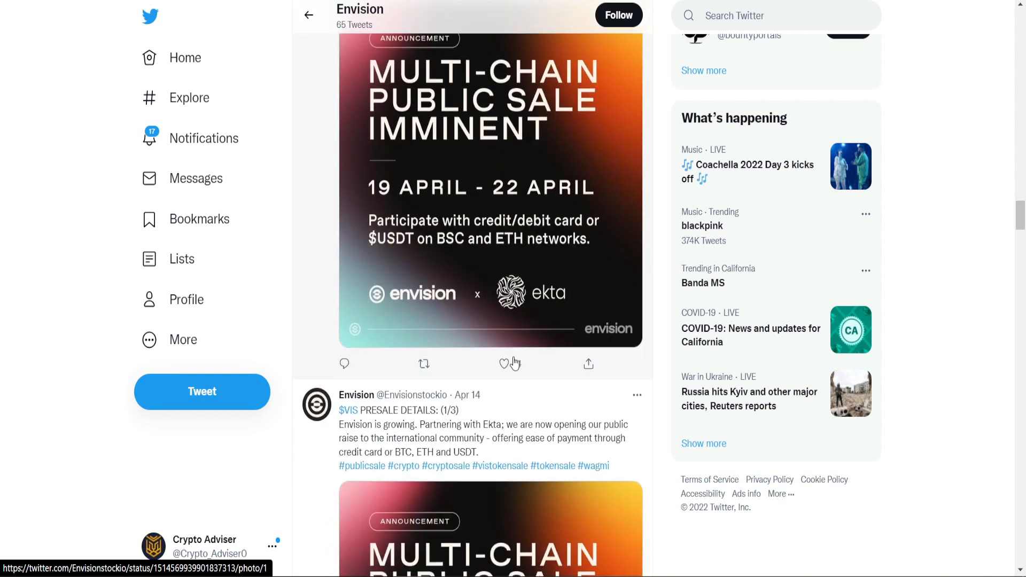
pyautogui.scroll(-3)
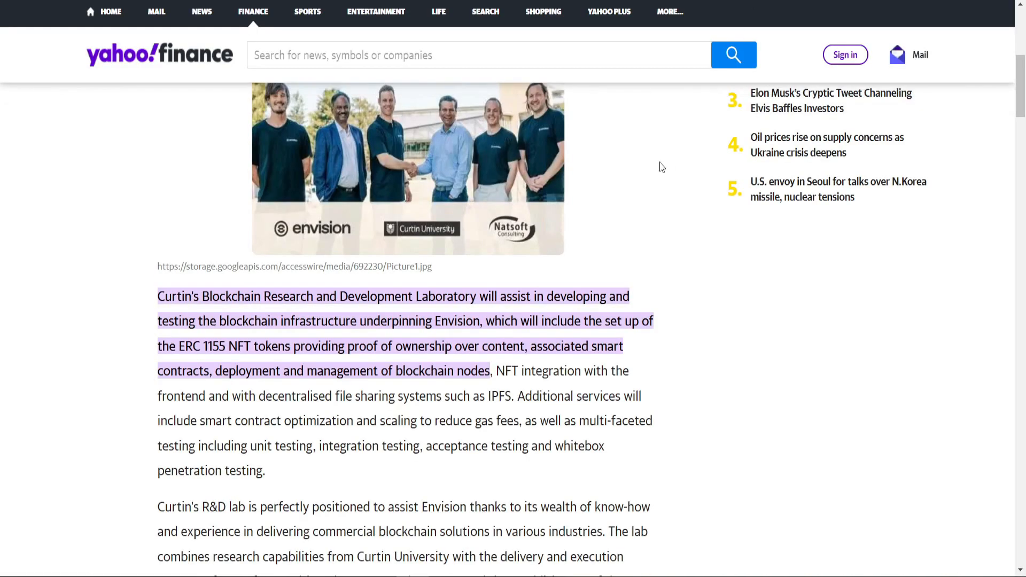
pyautogui.moveTo(530, 181)
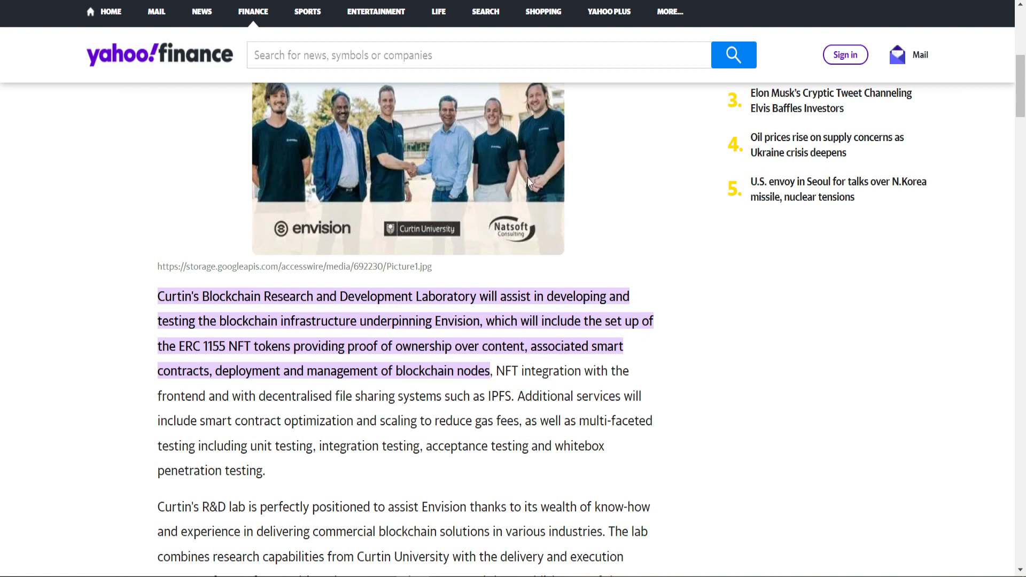
# Step: Scroll through the Yahoo Finance Curtin University partnership article and back up
pyautogui.scroll(-3)
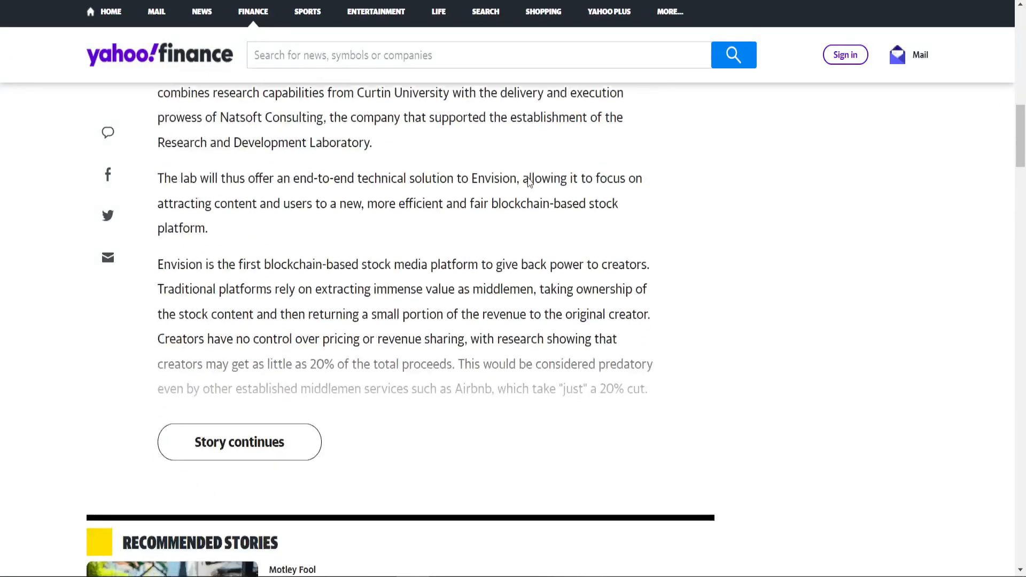
pyautogui.scroll(3)
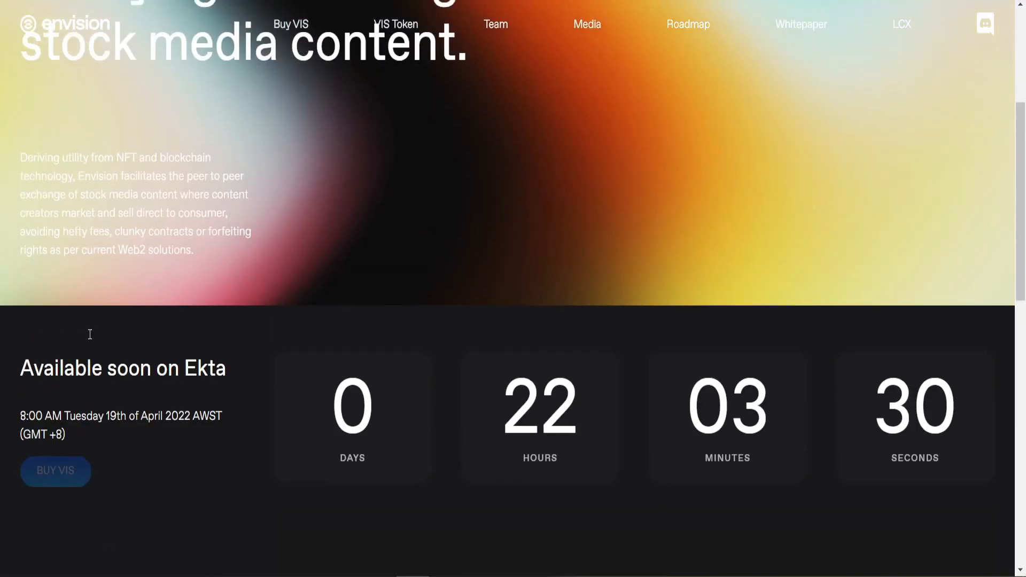
pyautogui.scroll(3)
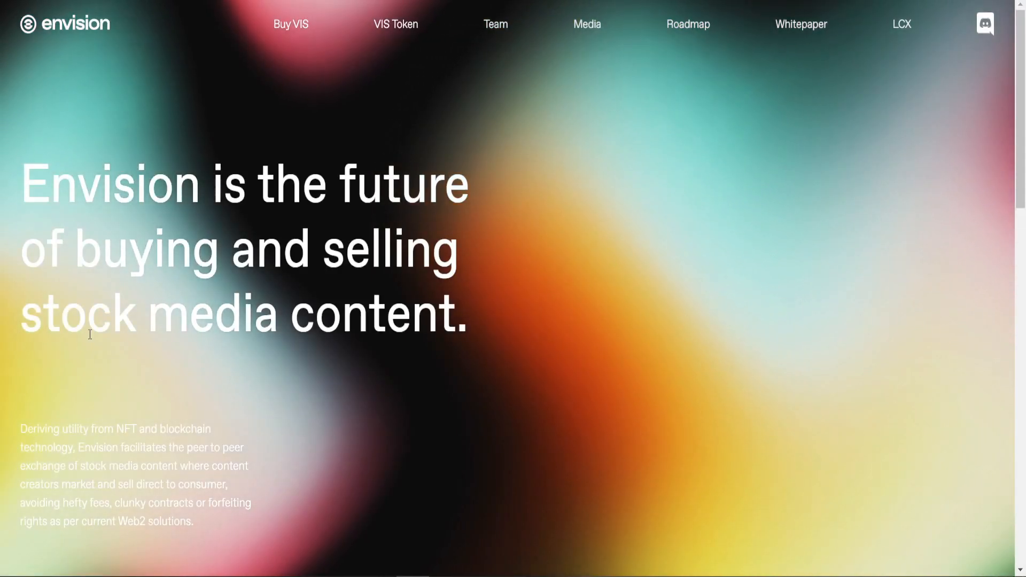